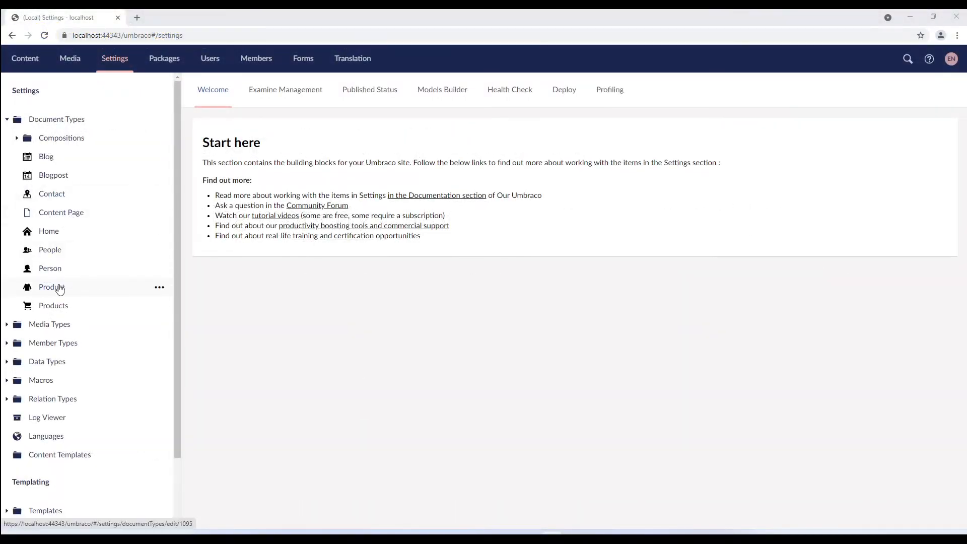
# Open the Product document type and view its Product Details properties down to Photos.
pyautogui.click(51, 288)
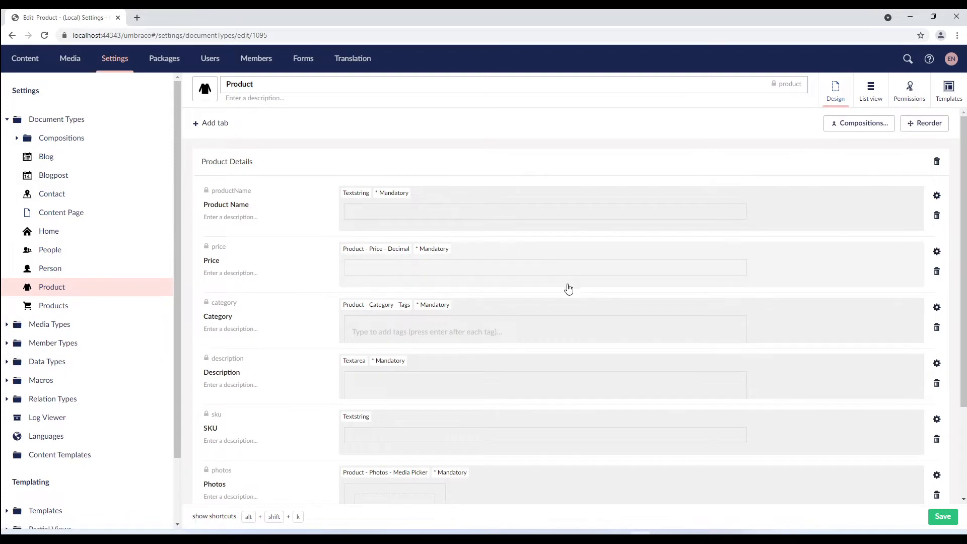
pyautogui.scroll(-3)
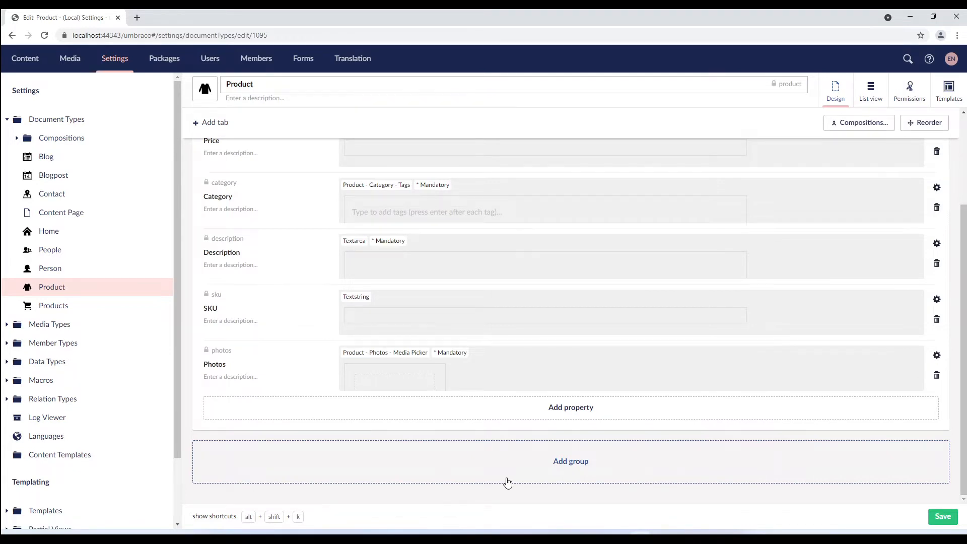
# Open the live Biker Jacket page via its /products/biker-jacket/ link in Content.
pyautogui.click(25, 58)
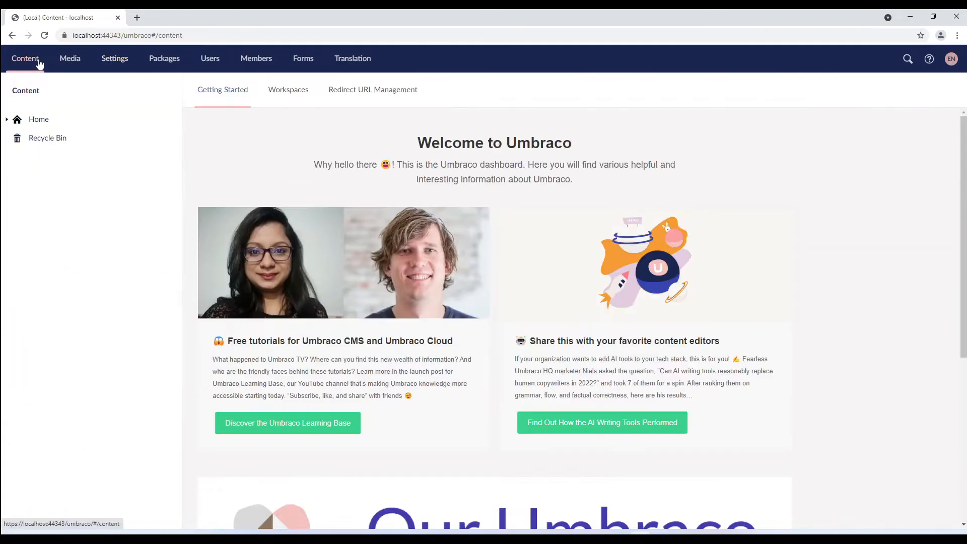
pyautogui.click(52, 137)
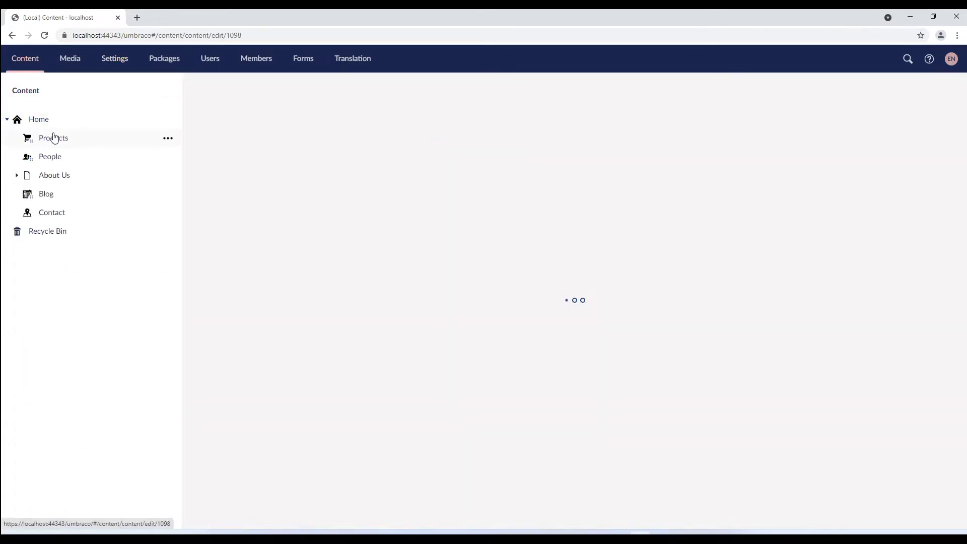
pyautogui.click(53, 137)
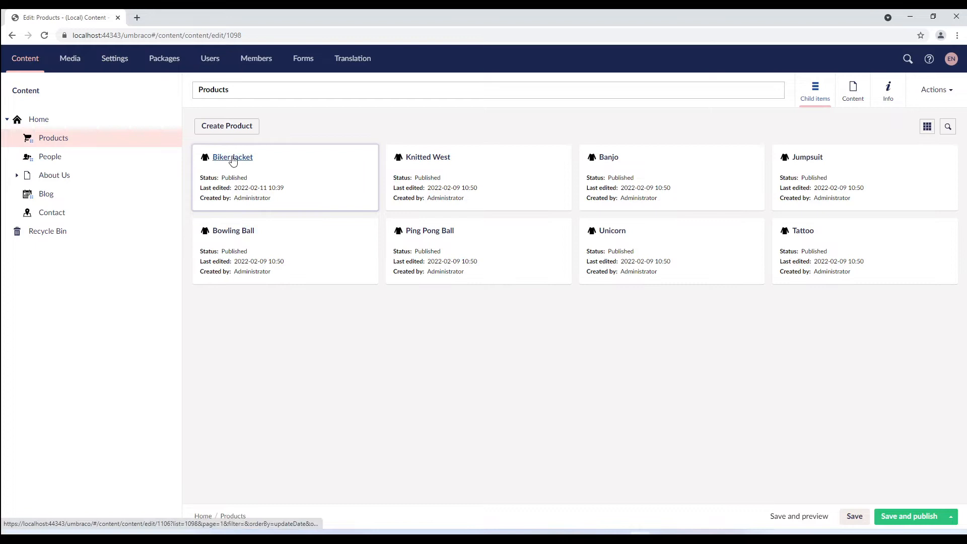
pyautogui.click(233, 157)
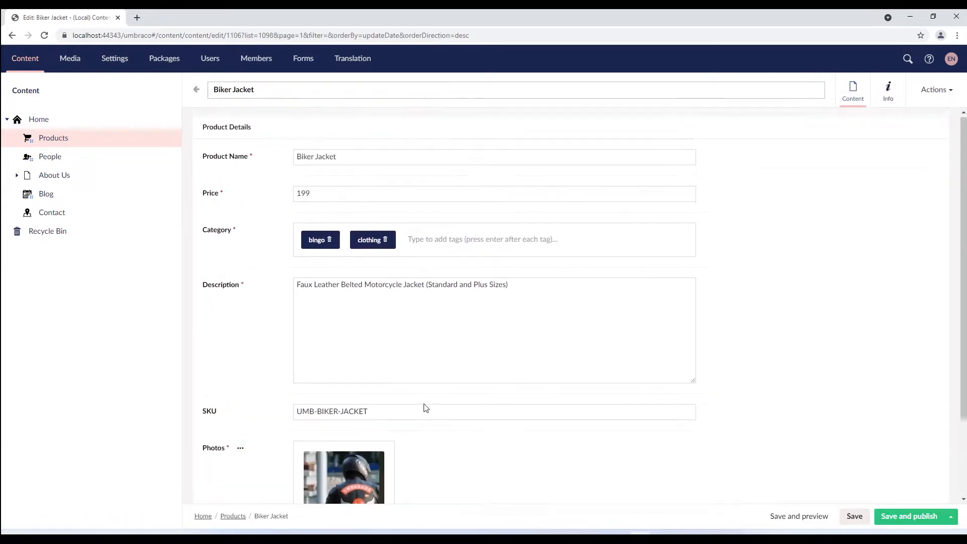
pyautogui.click(888, 89)
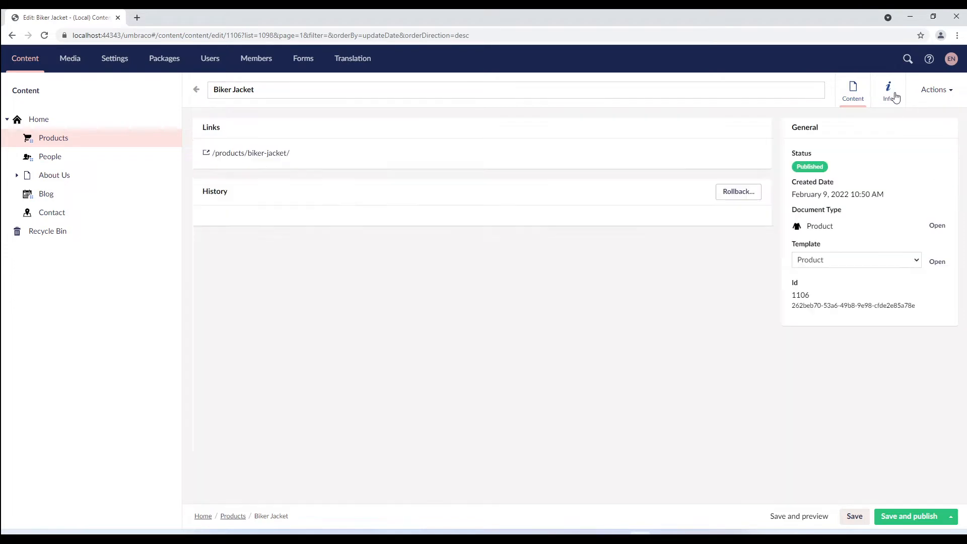
pyautogui.click(250, 153)
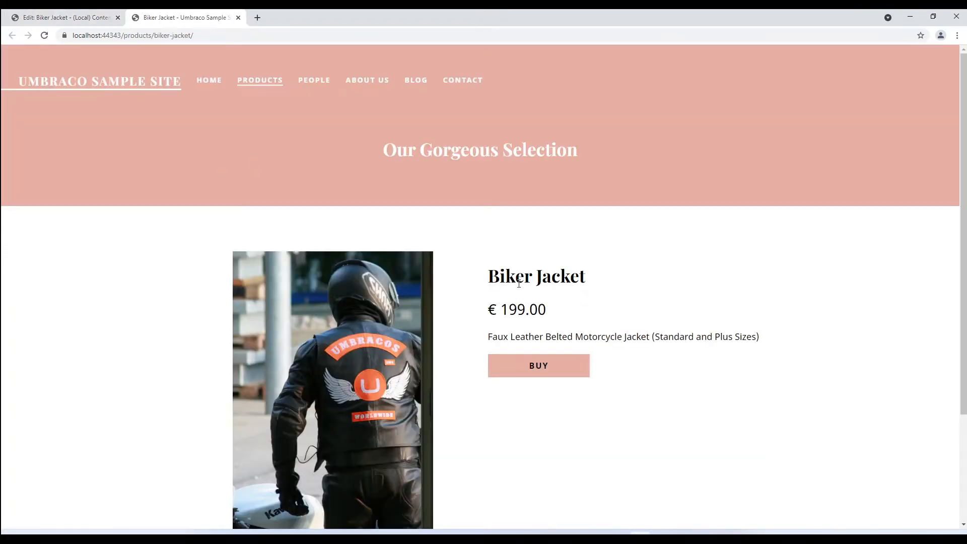
pyautogui.moveTo(520, 294)
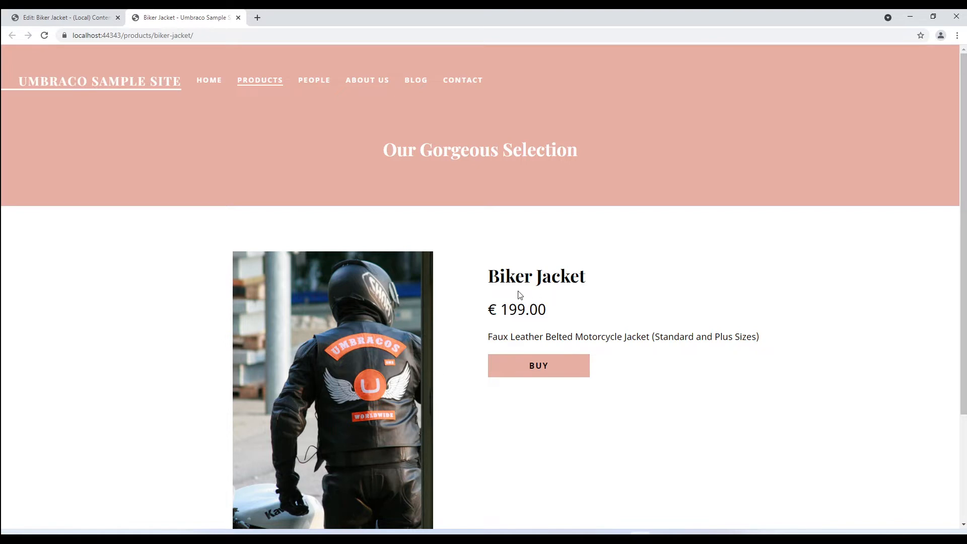
pyautogui.moveTo(622, 355)
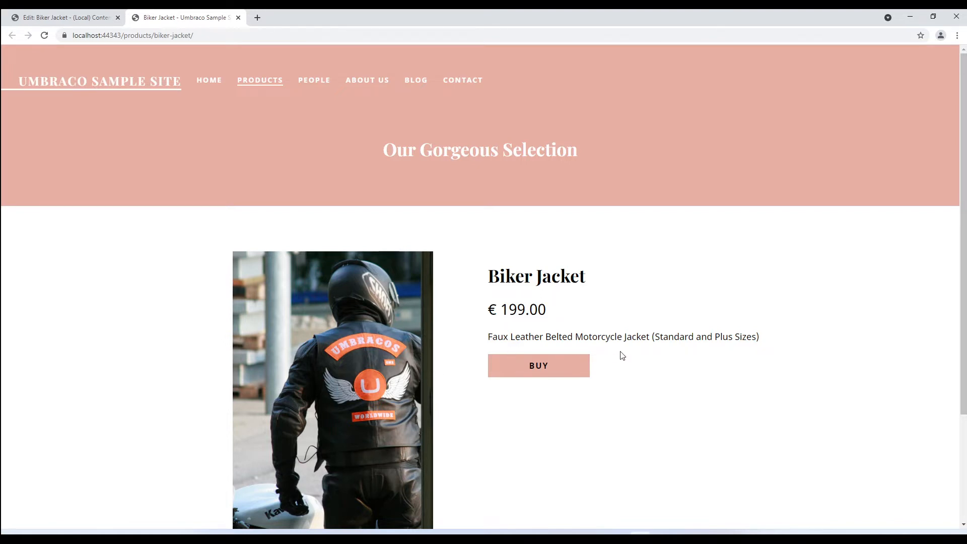
pyautogui.moveTo(526, 375)
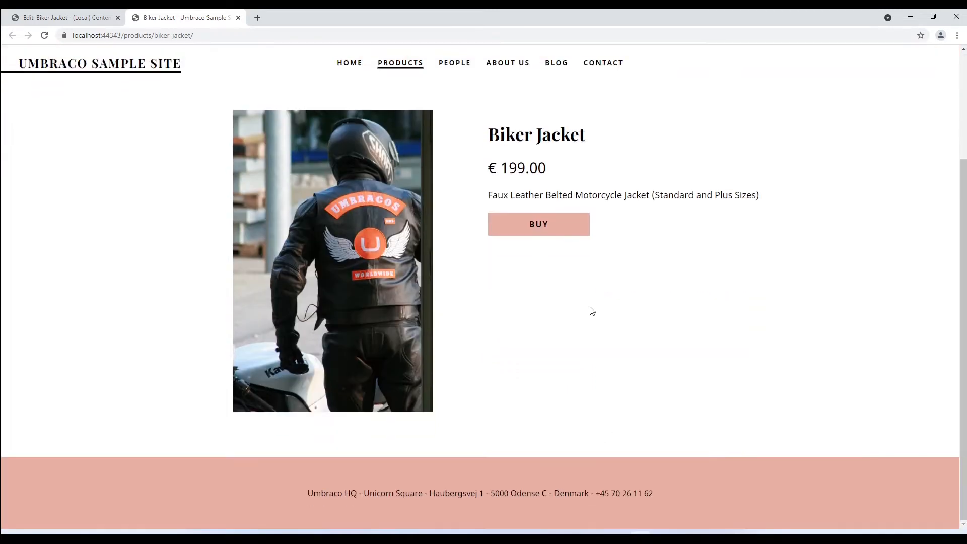
pyautogui.moveTo(172, 75)
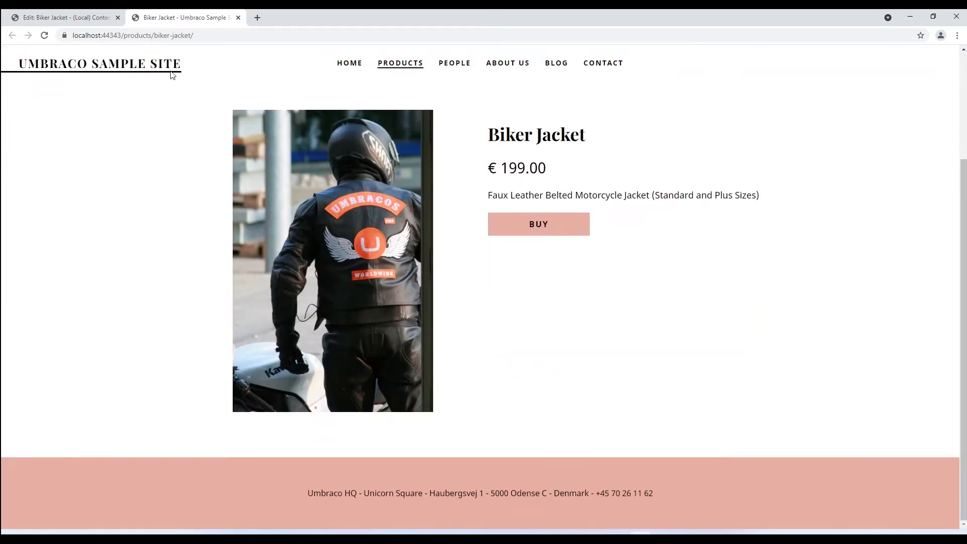
# Add a Product Features group to the Product document type and a Product Features property.
pyautogui.click(61, 16)
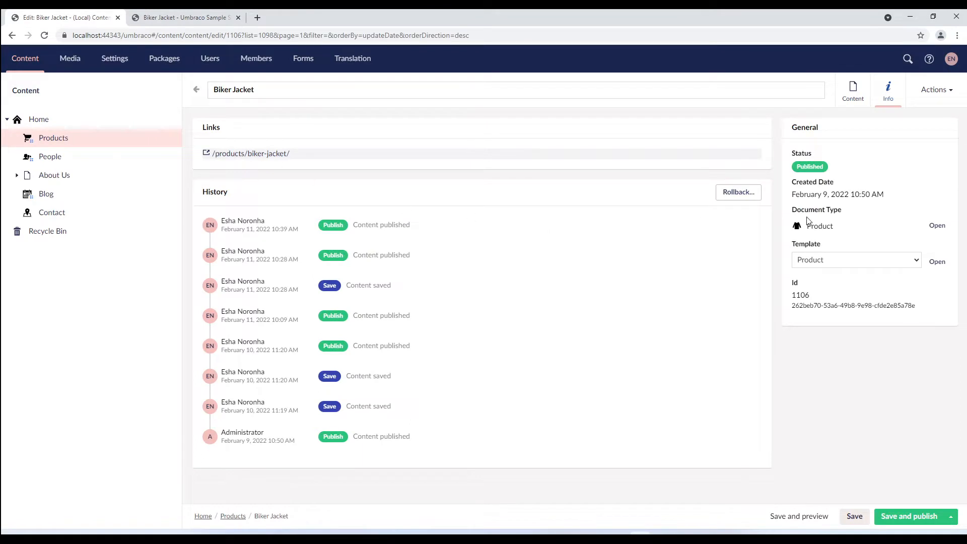
pyautogui.click(937, 225)
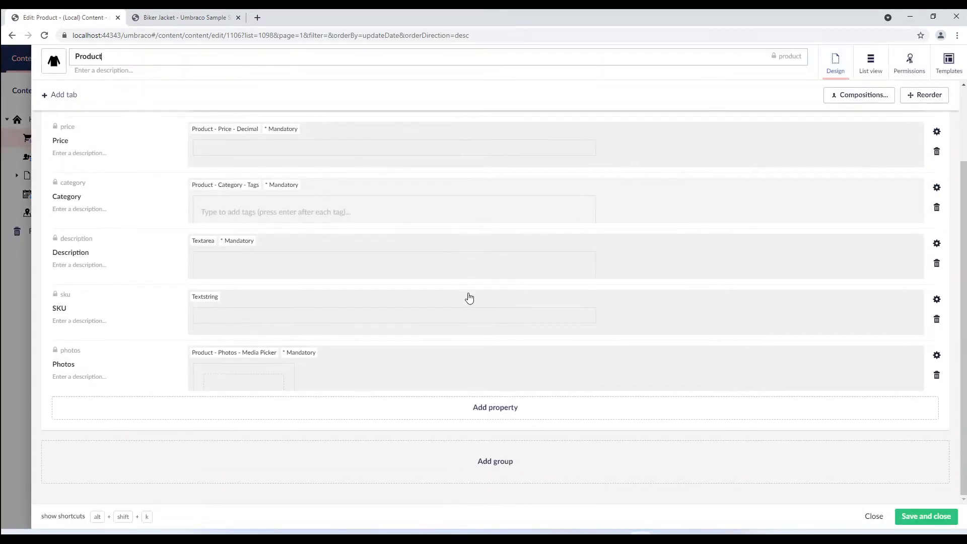
pyautogui.click(494, 461)
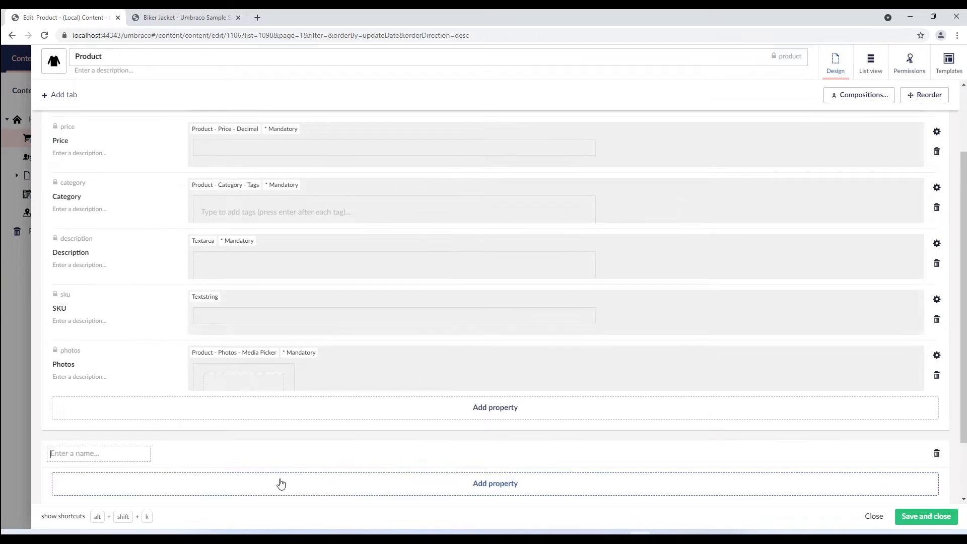
pyautogui.write('Product Features')
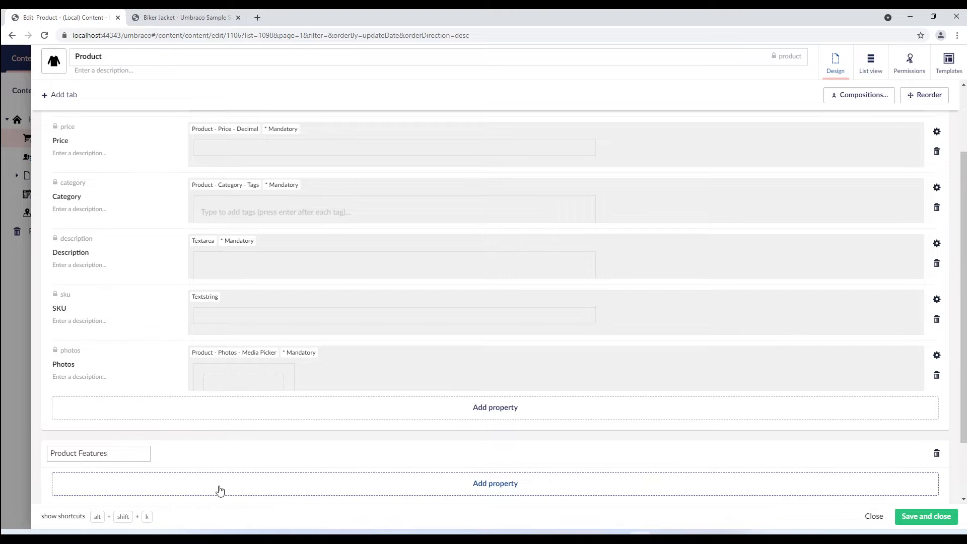
pyautogui.click(495, 483)
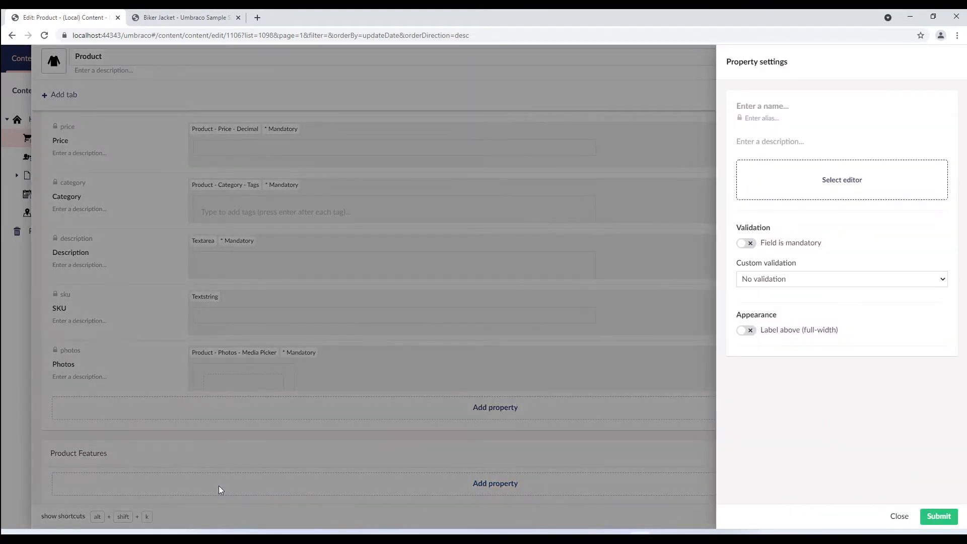
pyautogui.write('Product Features')
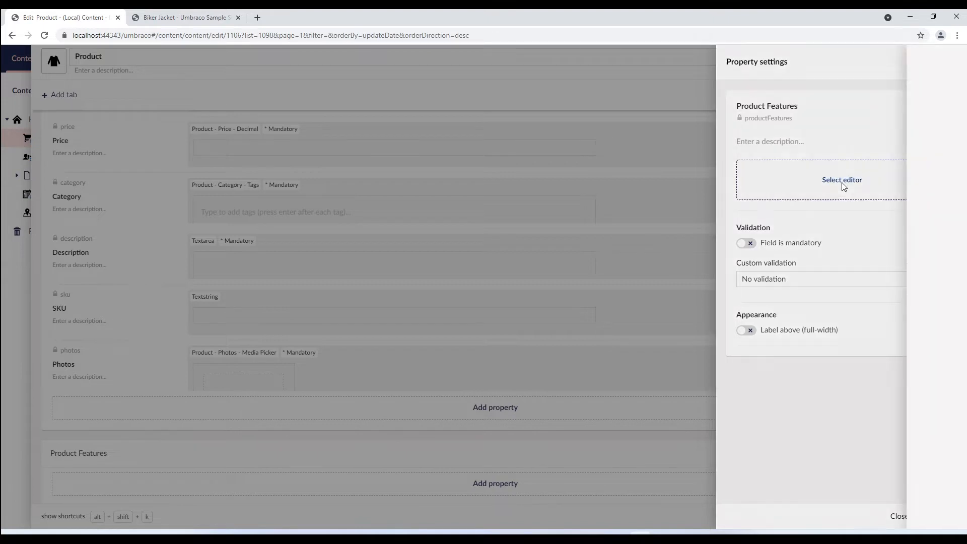
# Give Product Features a new Block List editor with Quote as an available block.
pyautogui.click(842, 179)
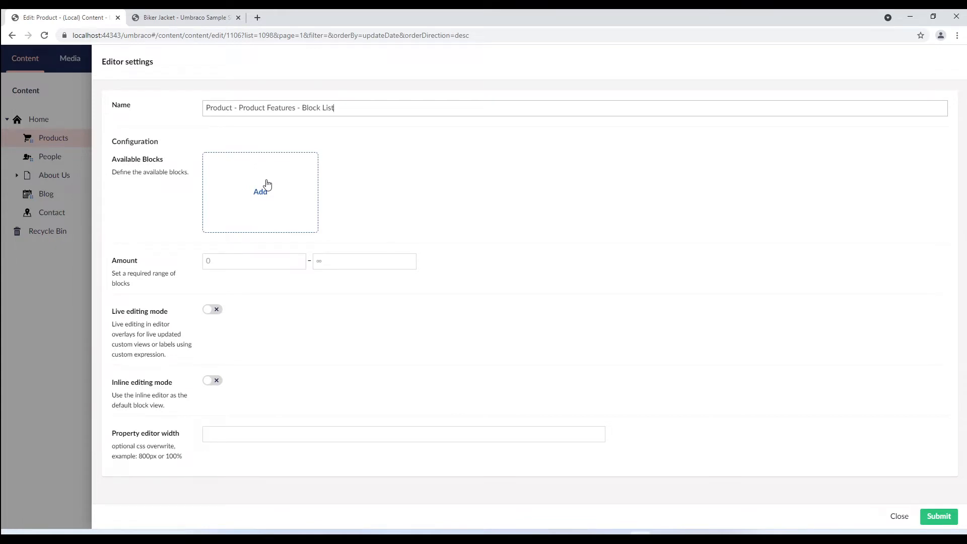
pyautogui.moveTo(261, 193)
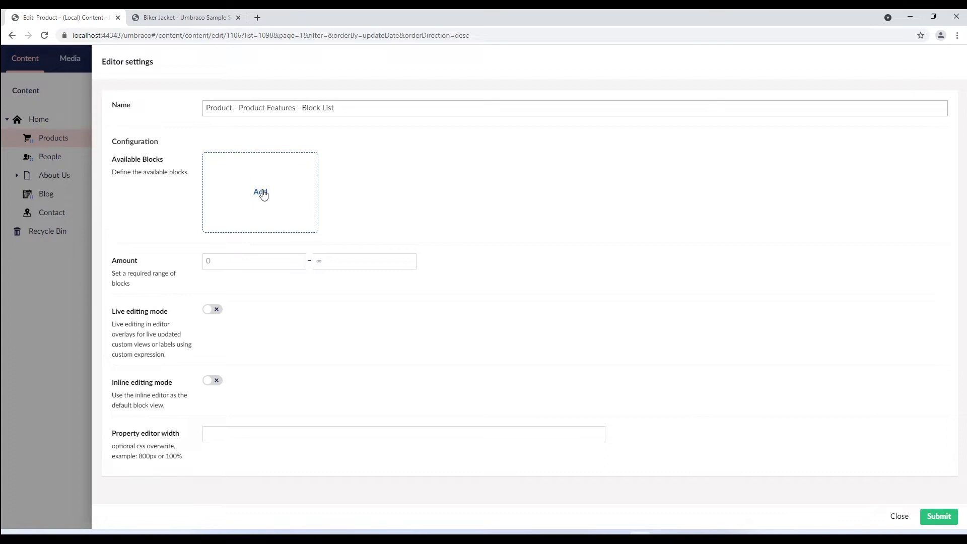
pyautogui.click(260, 192)
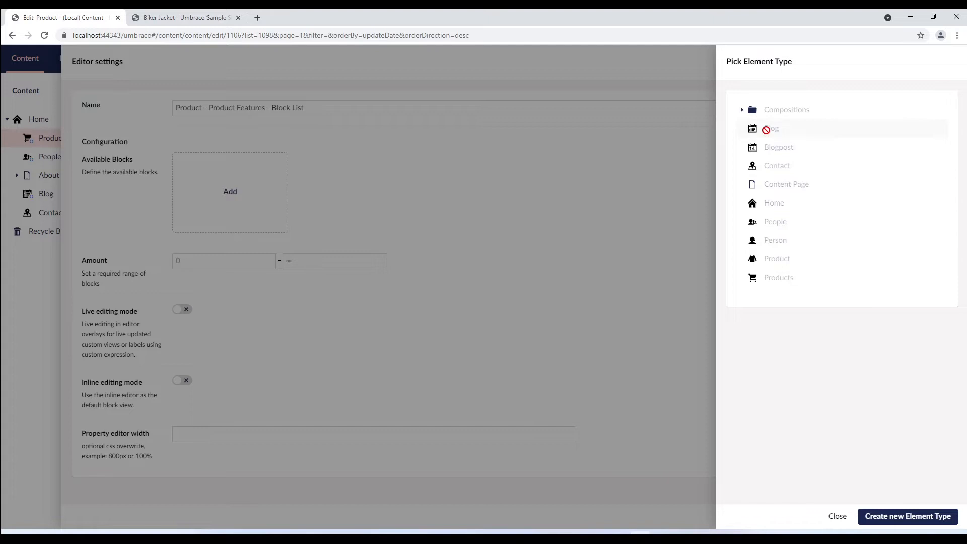
pyautogui.click(742, 110)
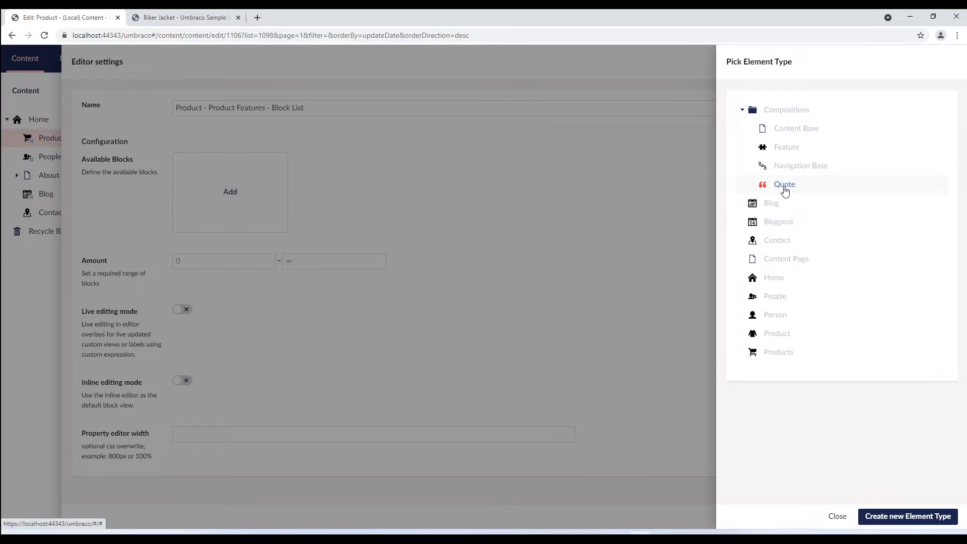
pyautogui.click(784, 184)
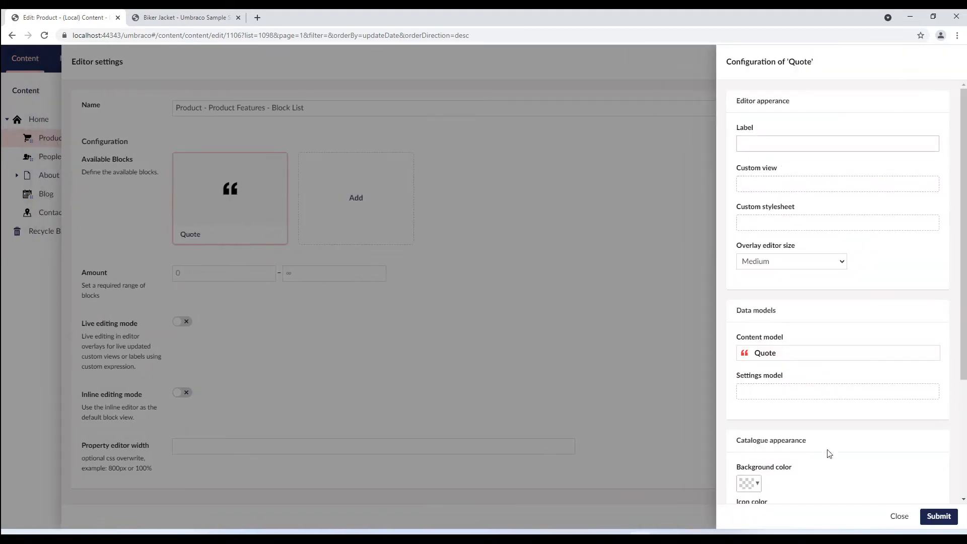
pyautogui.click(898, 517)
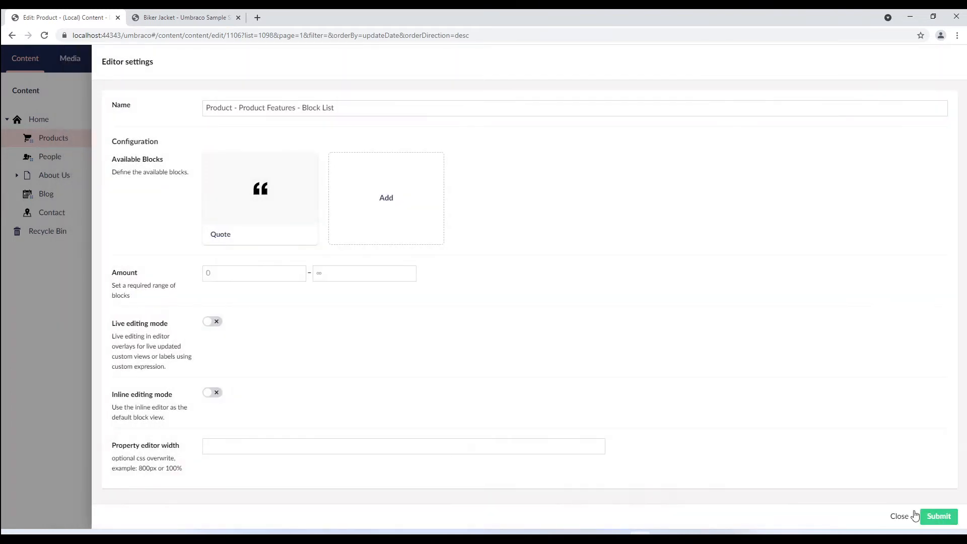
pyautogui.click(387, 197)
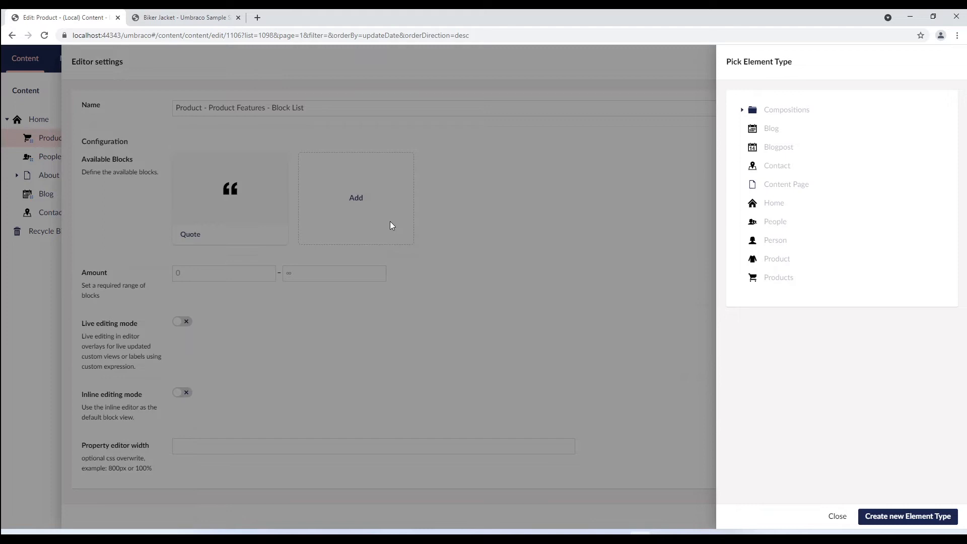
pyautogui.moveTo(733, 318)
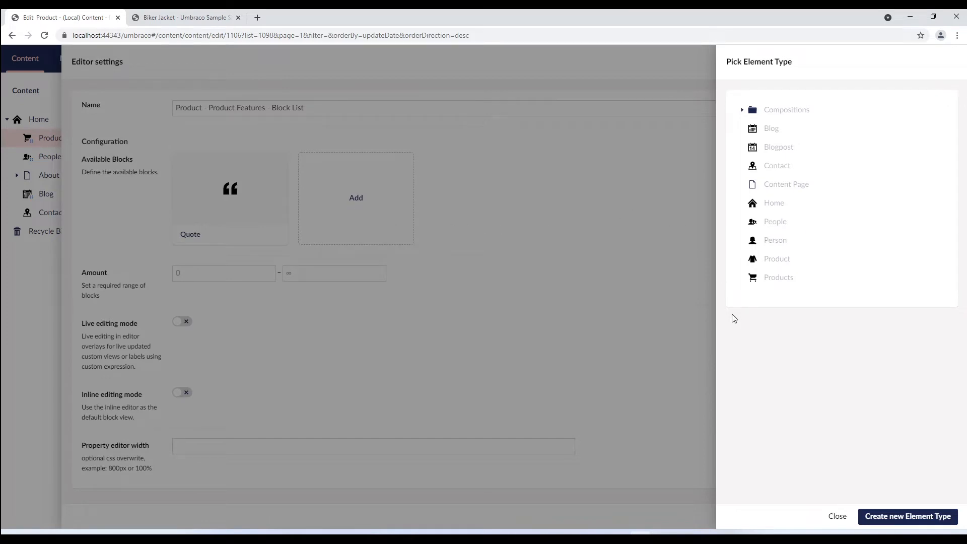
pyautogui.moveTo(907, 521)
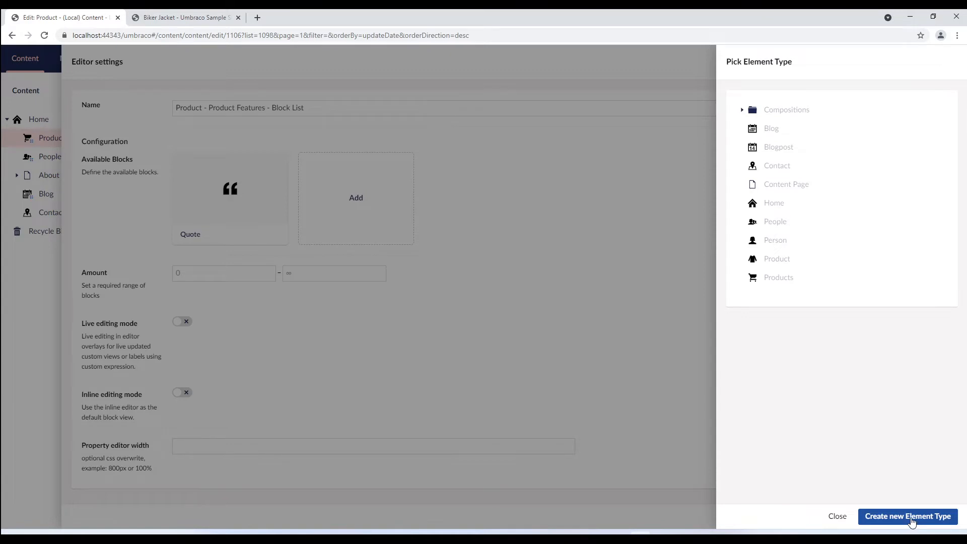
# Create a ProductFeatures element type with a blue icon and a Feature Details group.
pyautogui.click(907, 516)
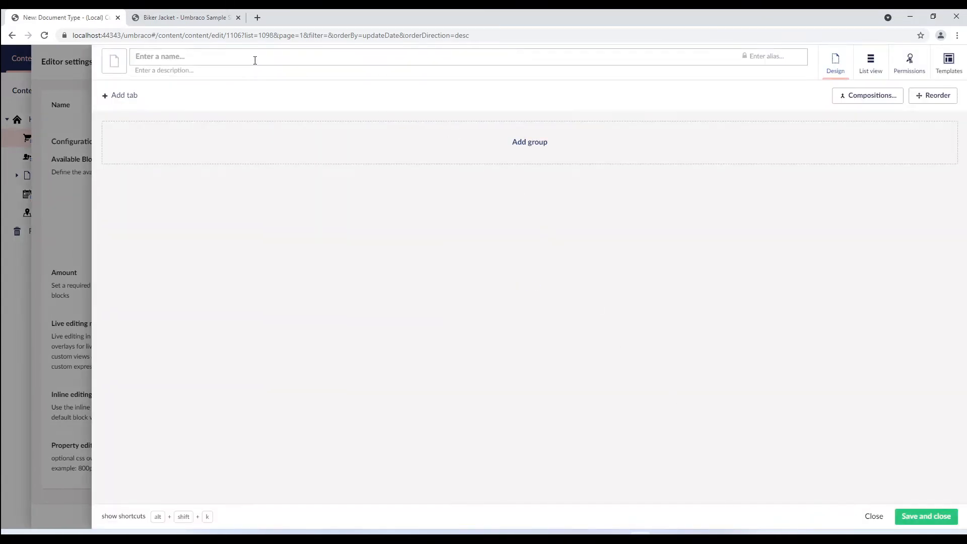
pyautogui.write('ProductFeatures')
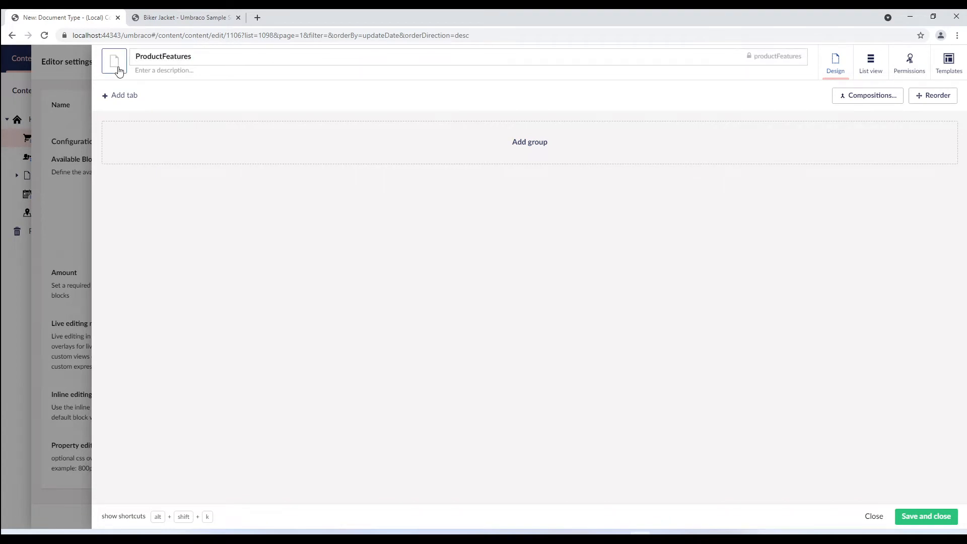
pyautogui.click(114, 61)
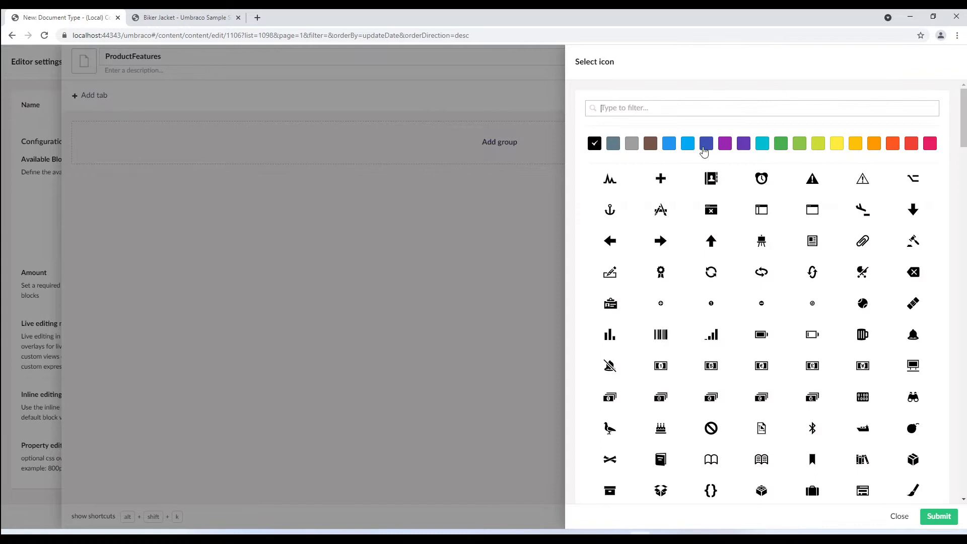
pyautogui.click(706, 143)
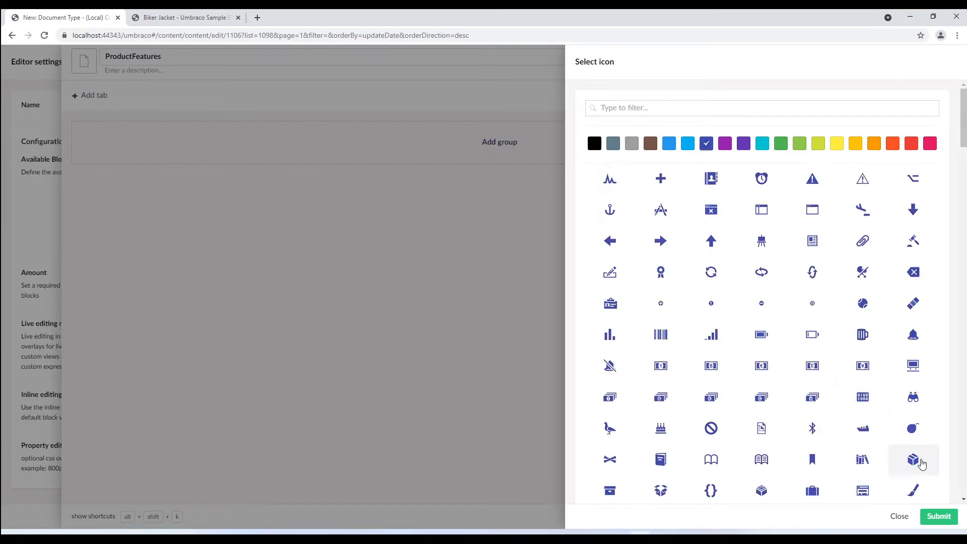
pyautogui.click(913, 459)
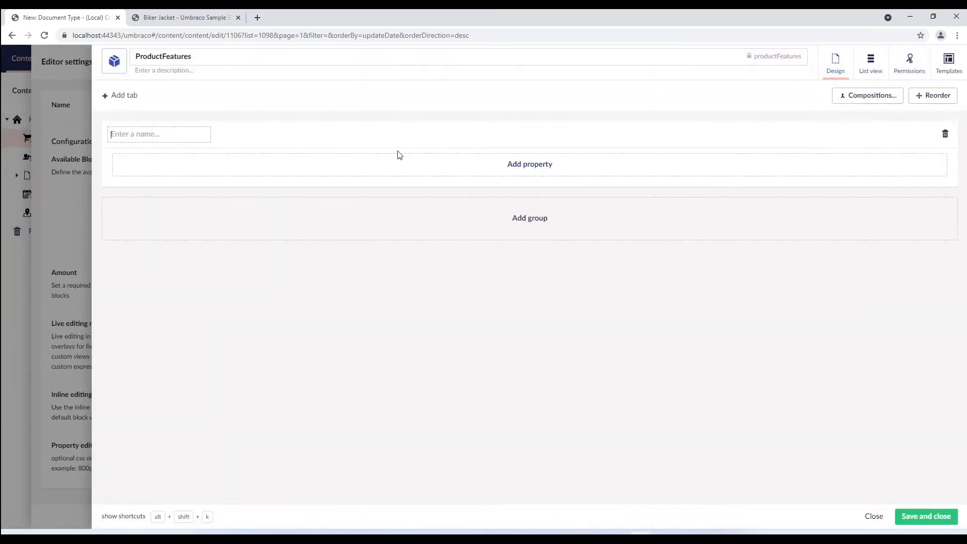
pyautogui.write('Feature Details')
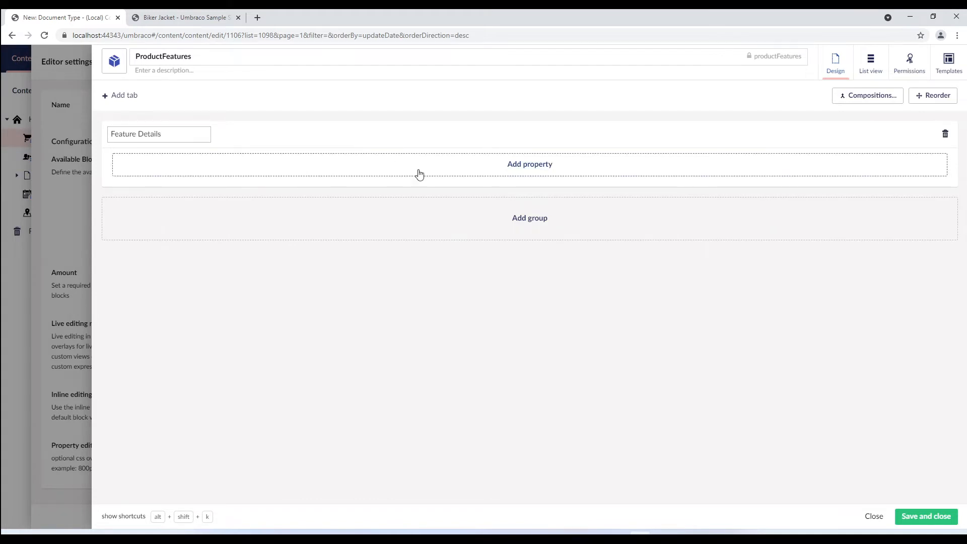
# Add Feature Name as a Textstring and Feature Description as a Textarea.
pyautogui.click(529, 164)
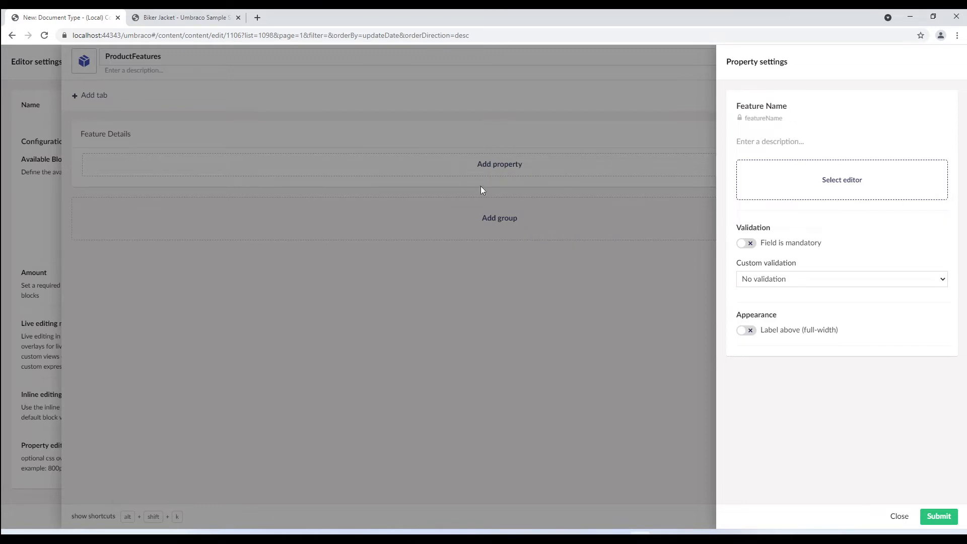
pyautogui.click(840, 180)
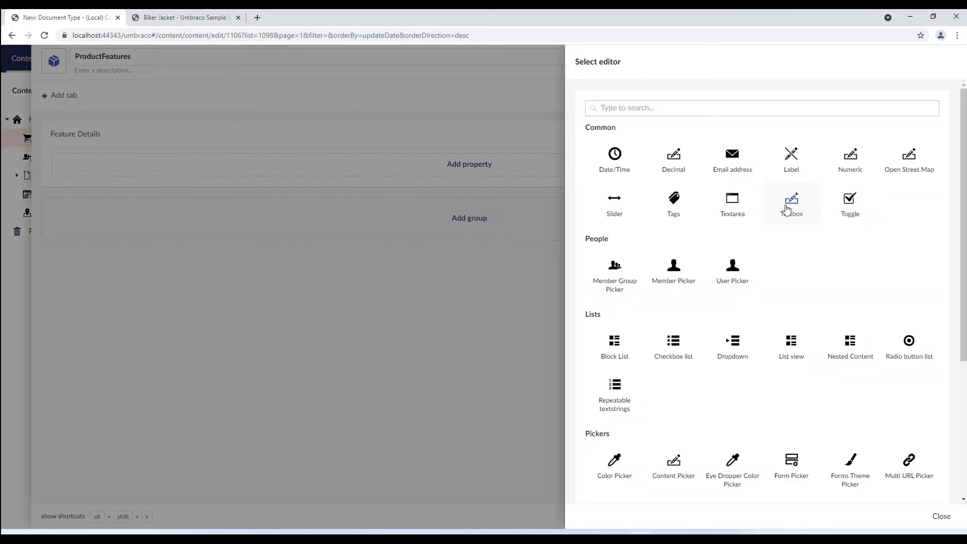
pyautogui.click(790, 203)
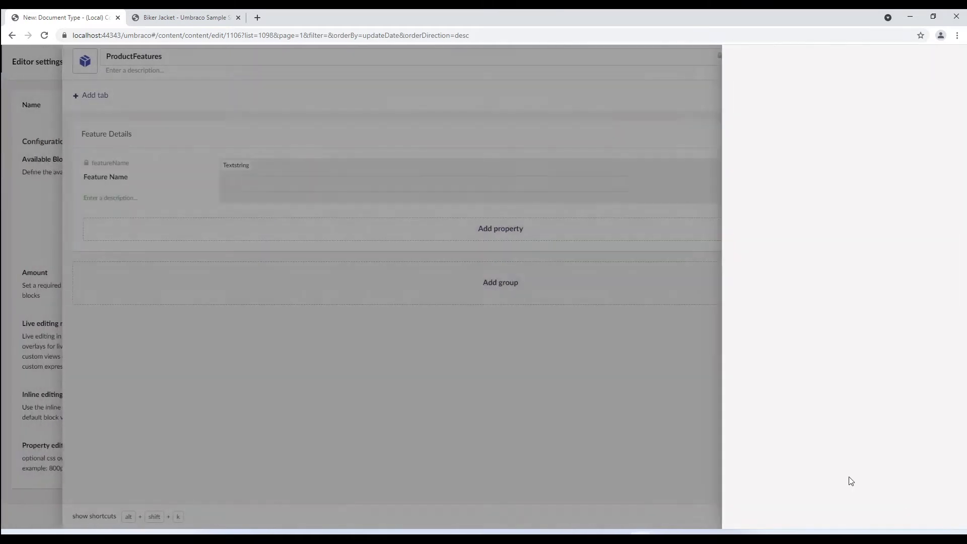
pyautogui.click(500, 228)
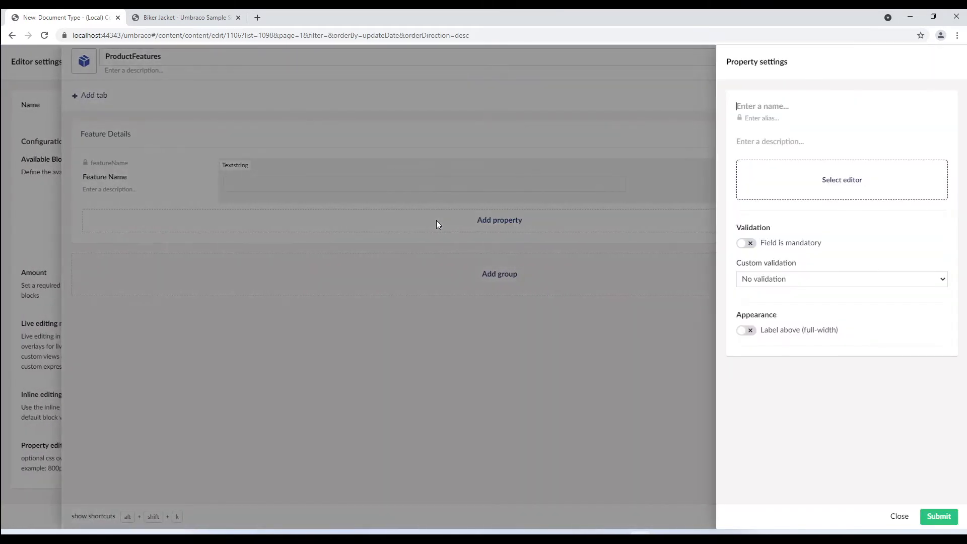
pyautogui.write('Feature Description')
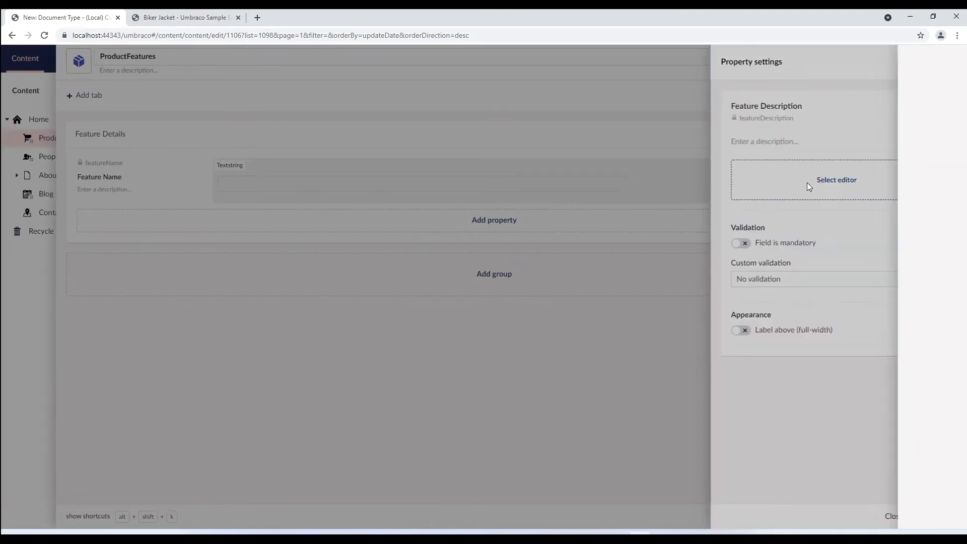
pyautogui.click(836, 179)
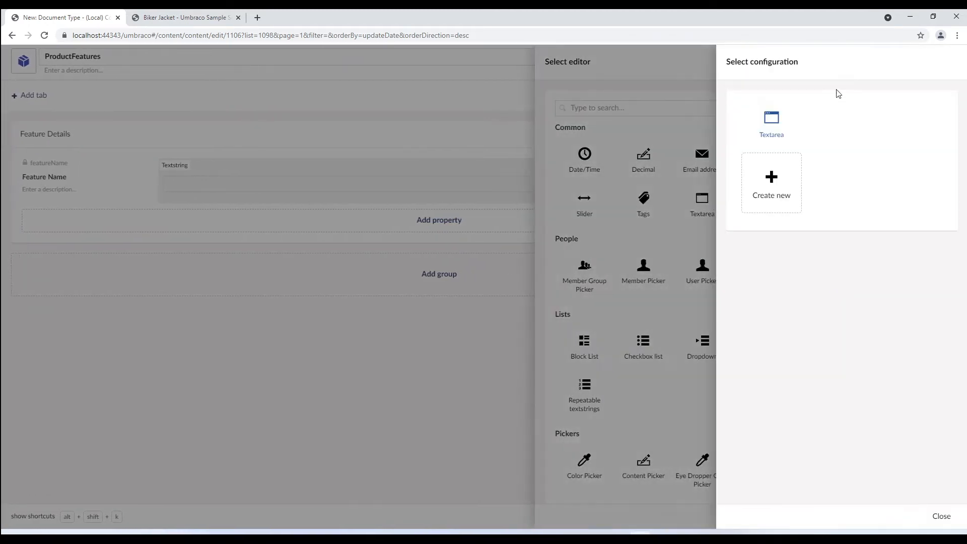
pyautogui.click(771, 121)
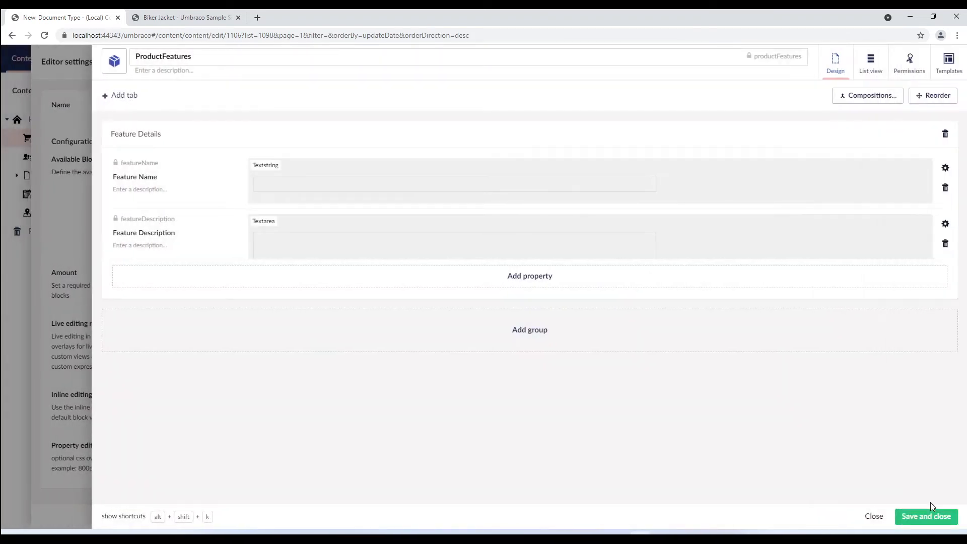
# Save the ProductFeatures element type and set its block label to {{featureName}}.
pyautogui.click(925, 516)
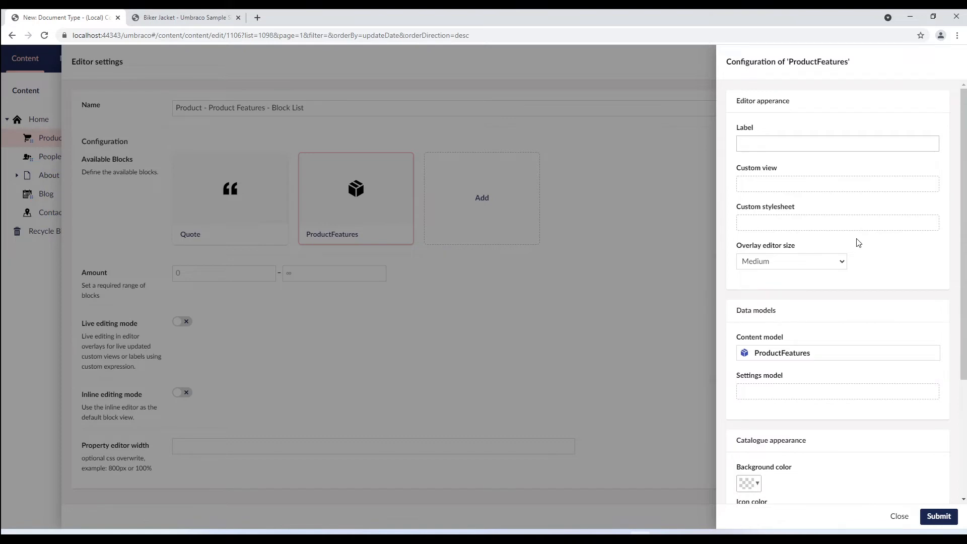
pyautogui.moveTo(751, 109)
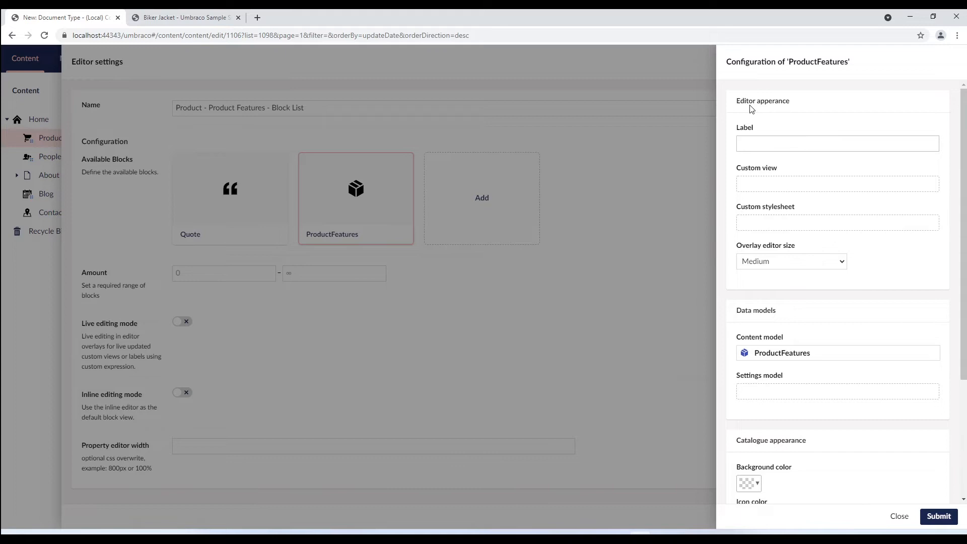
pyautogui.moveTo(773, 319)
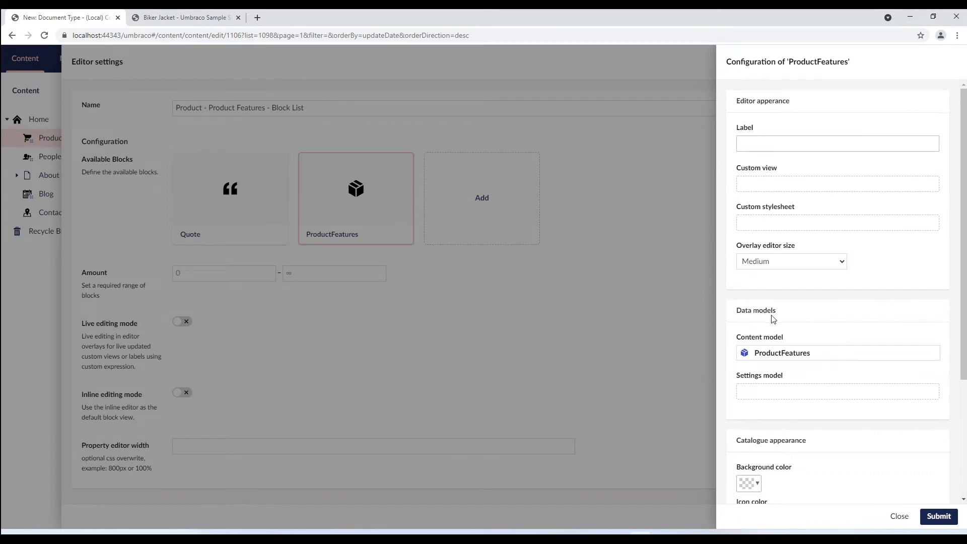
pyautogui.scroll(-3)
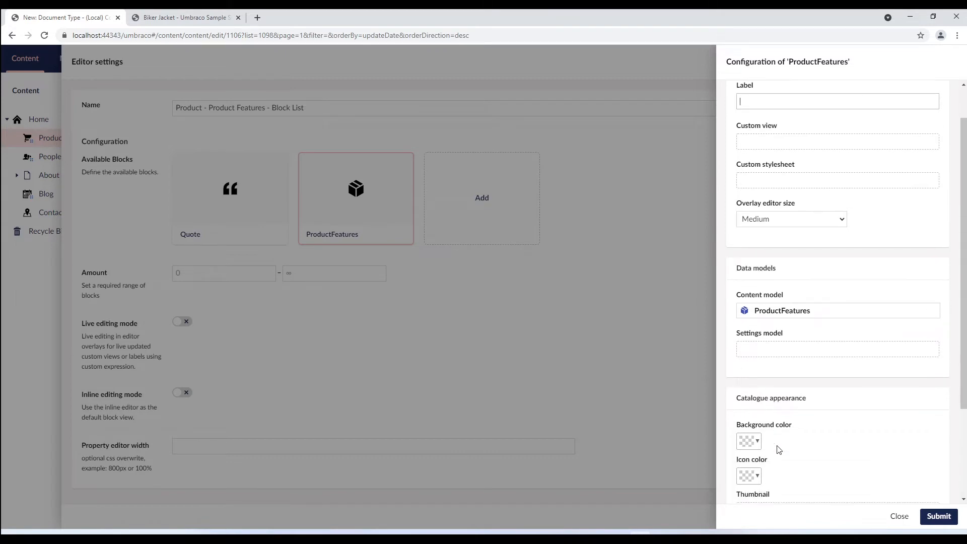
pyautogui.scroll(-3)
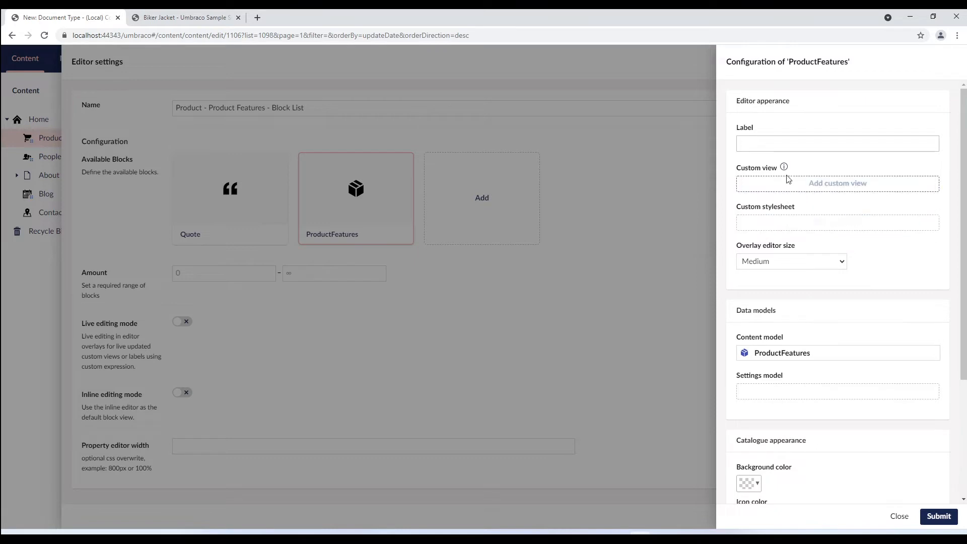
pyautogui.click(837, 143)
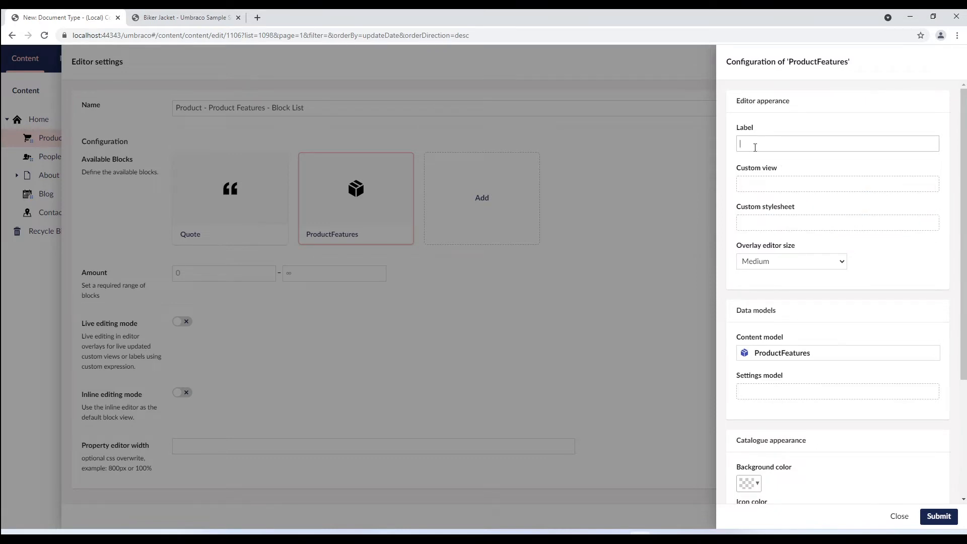
pyautogui.write('{{fe}}')
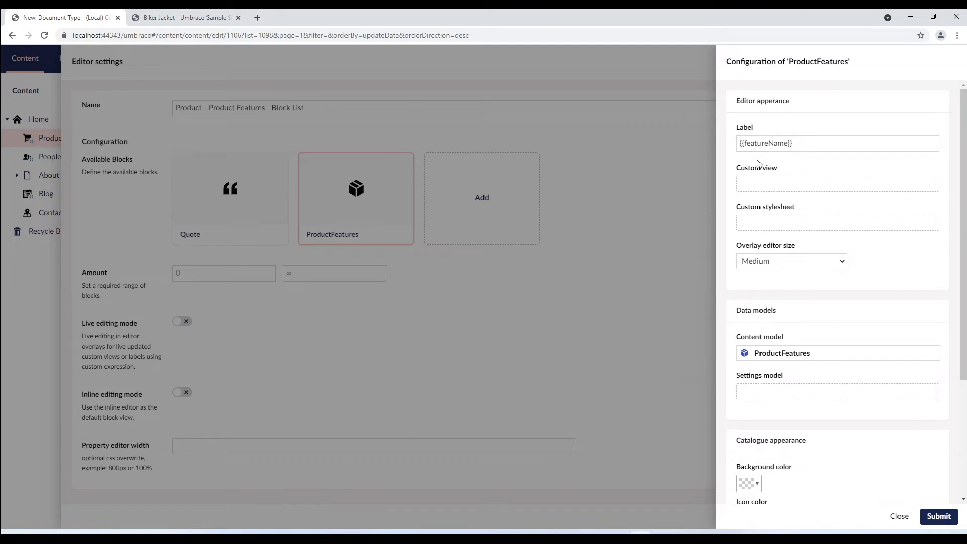
pyautogui.moveTo(786, 161)
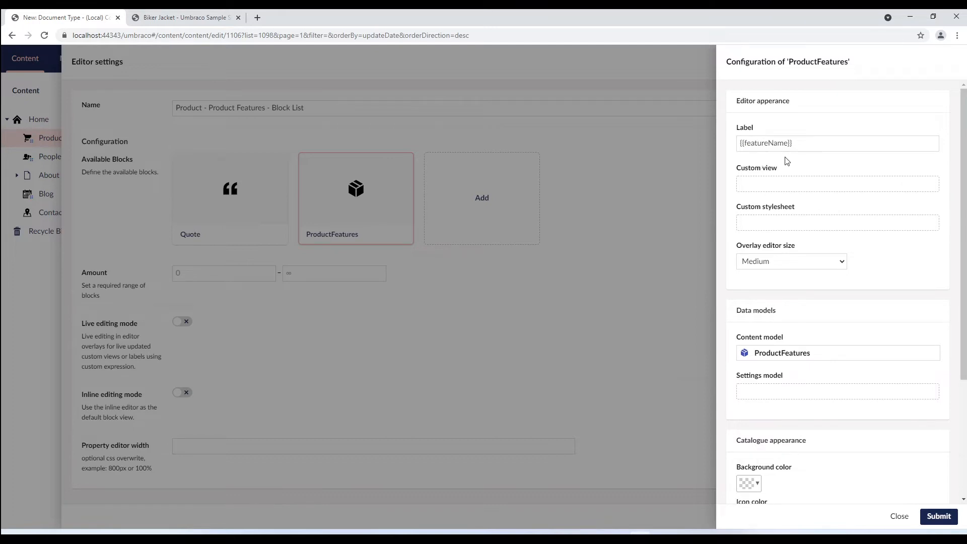
pyautogui.moveTo(770, 162)
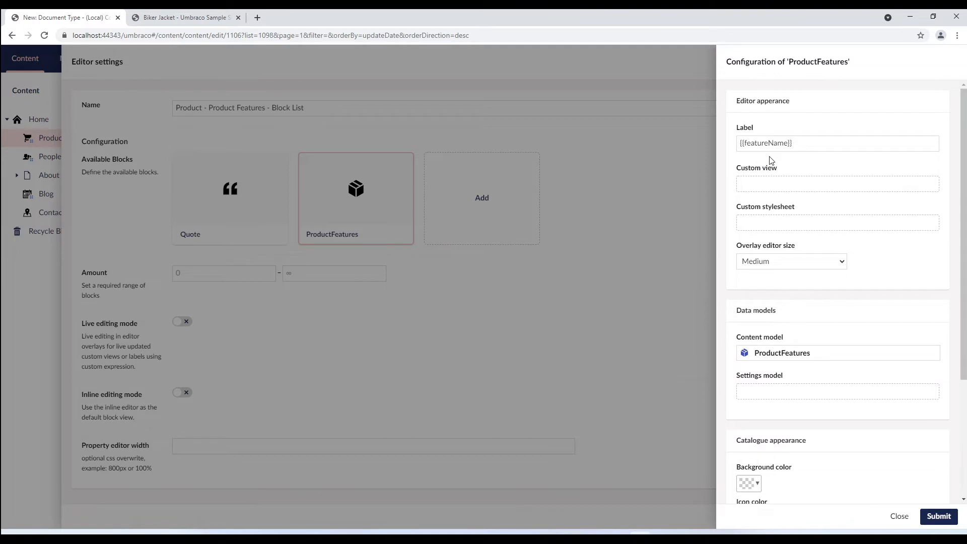
pyautogui.moveTo(774, 161)
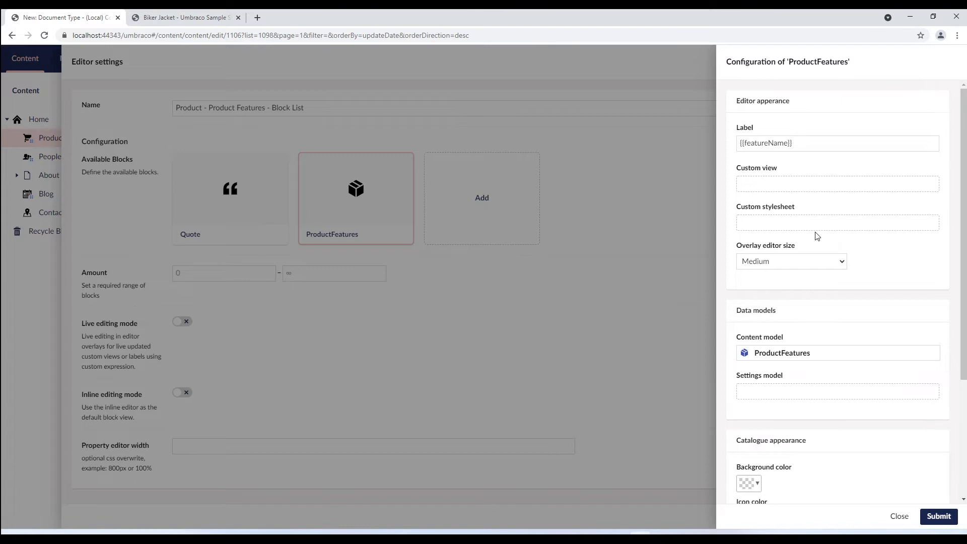
pyautogui.click(791, 261)
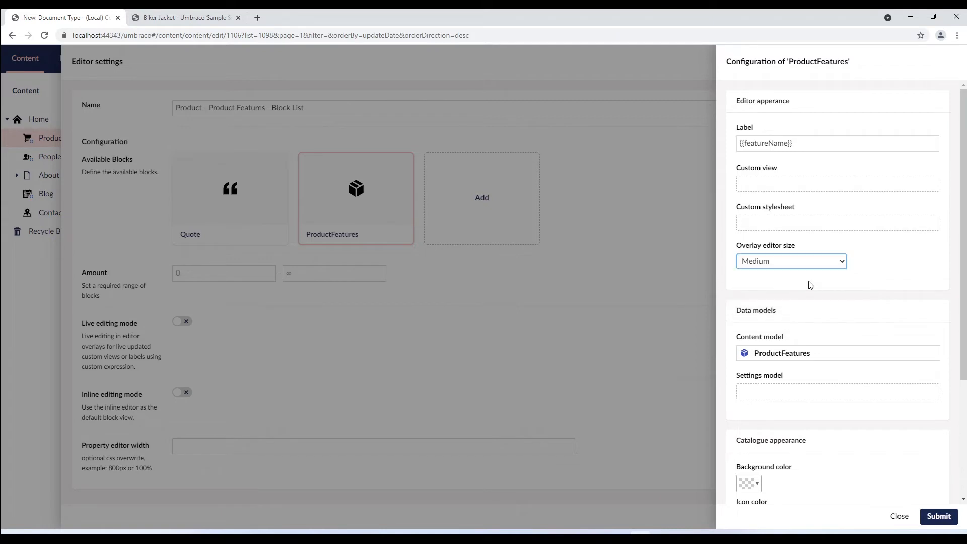
pyautogui.moveTo(810, 283)
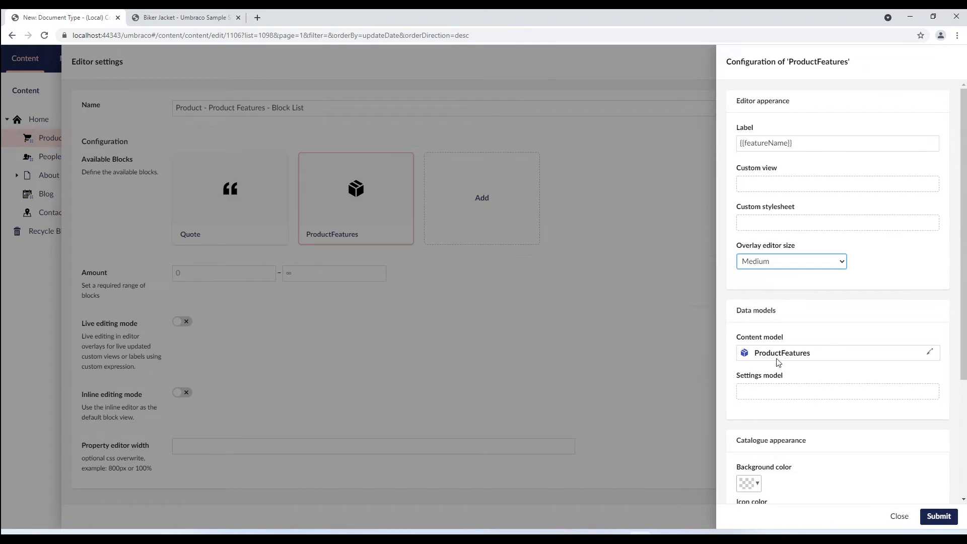
pyautogui.moveTo(788, 364)
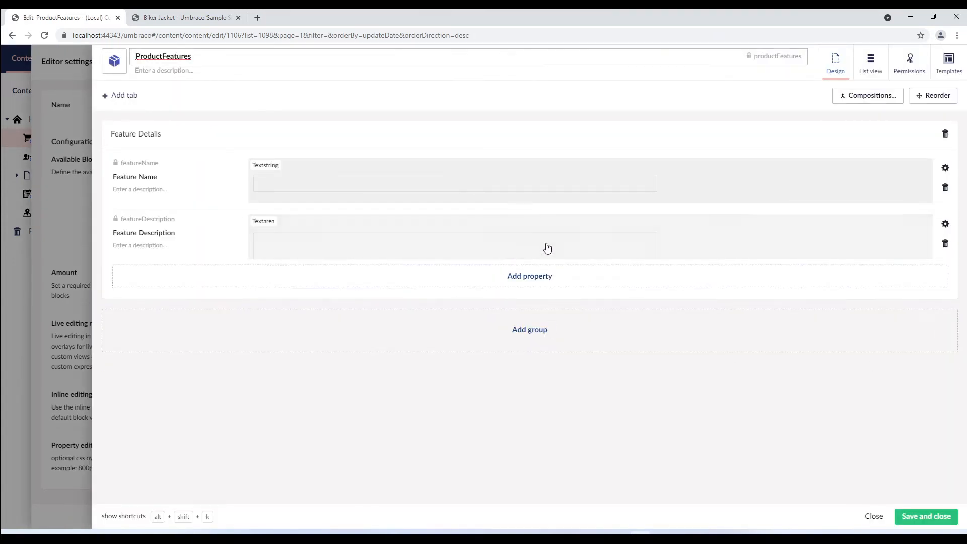
pyautogui.moveTo(895, 529)
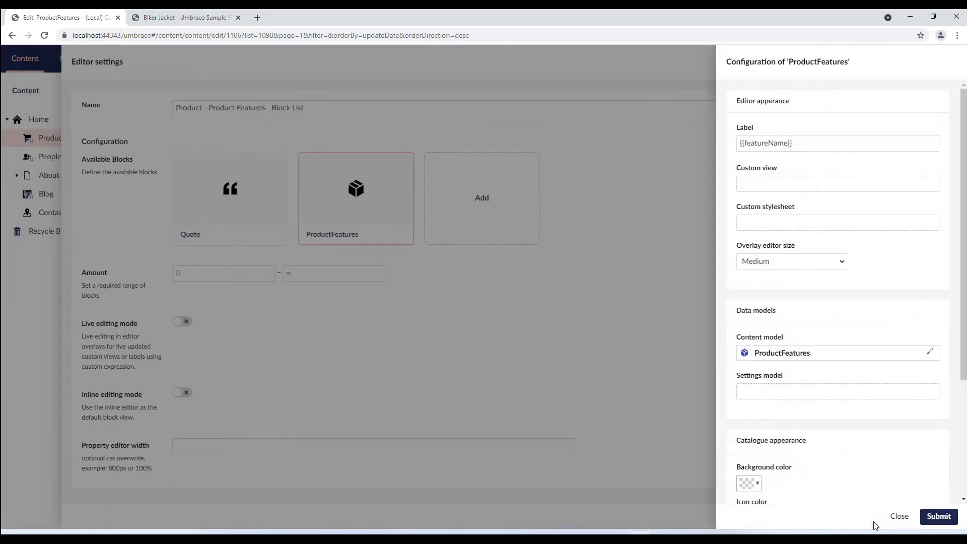
# Give the ProductFeatures block a blue background and white (#ffffff) icon colour.
pyautogui.scroll(-3)
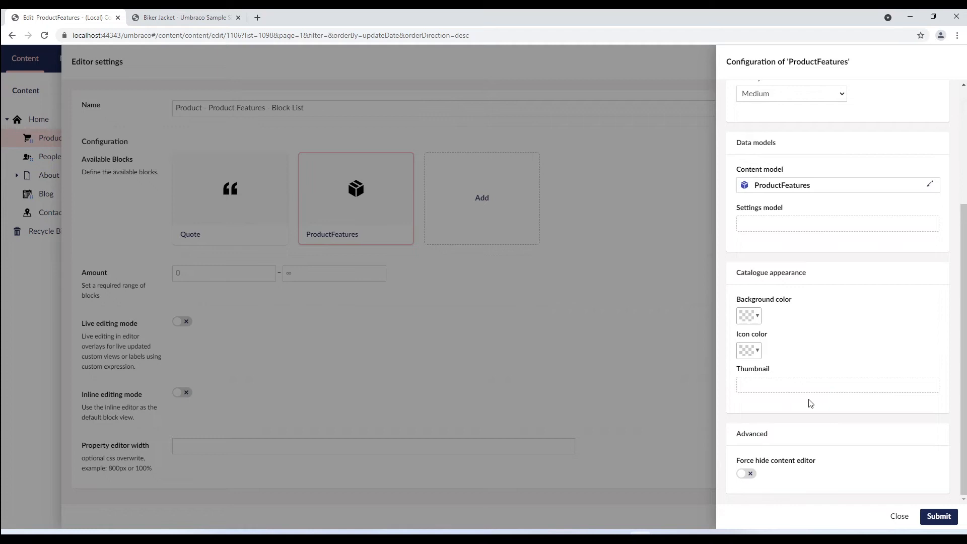
pyautogui.moveTo(797, 343)
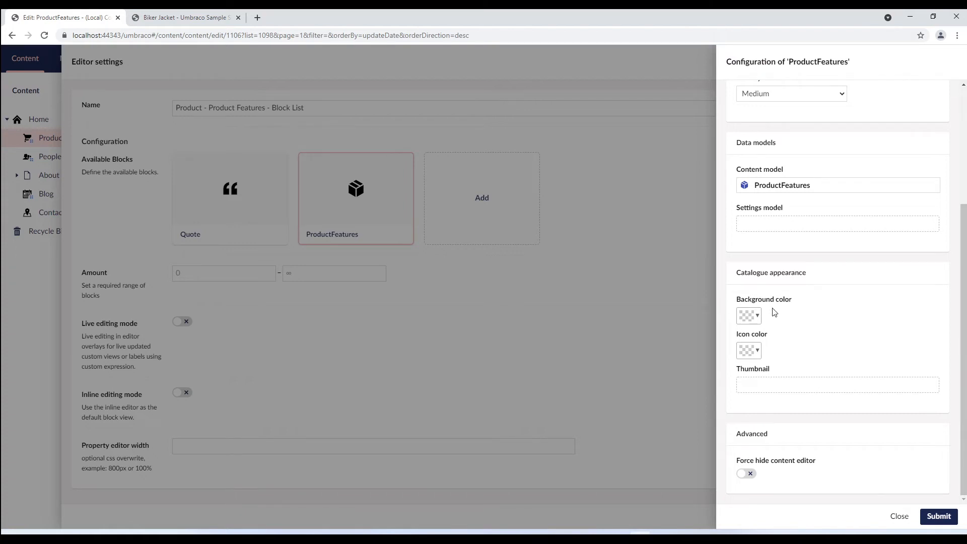
pyautogui.click(748, 315)
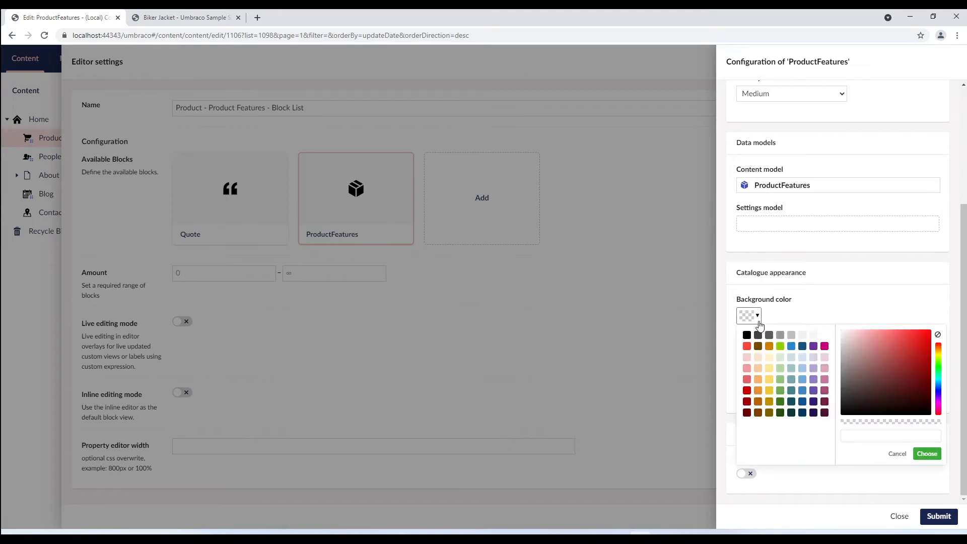
pyautogui.click(802, 401)
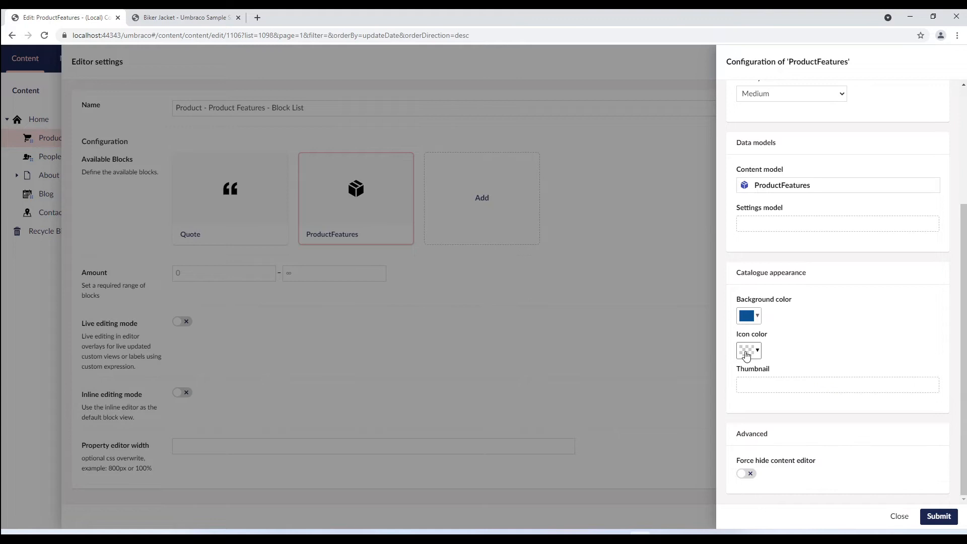
pyautogui.click(748, 351)
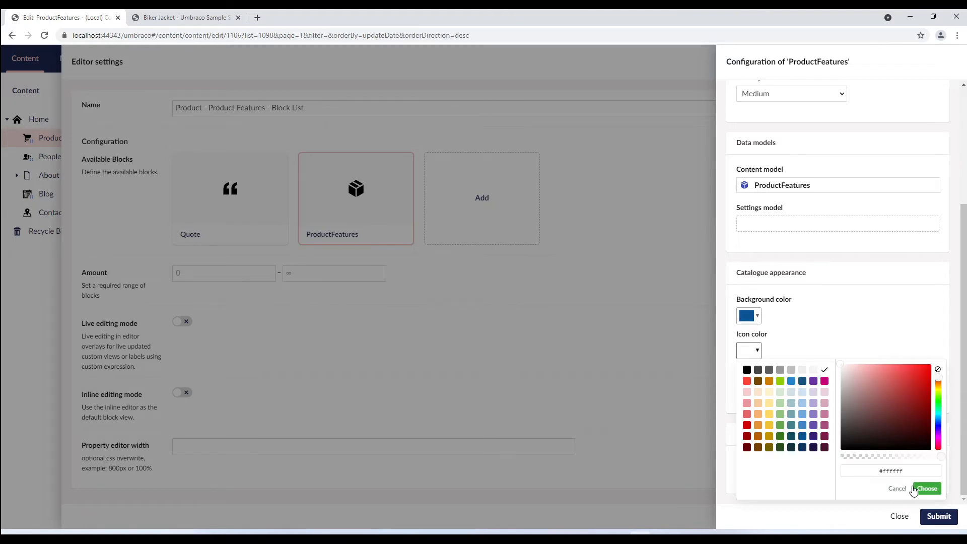
pyautogui.click(926, 489)
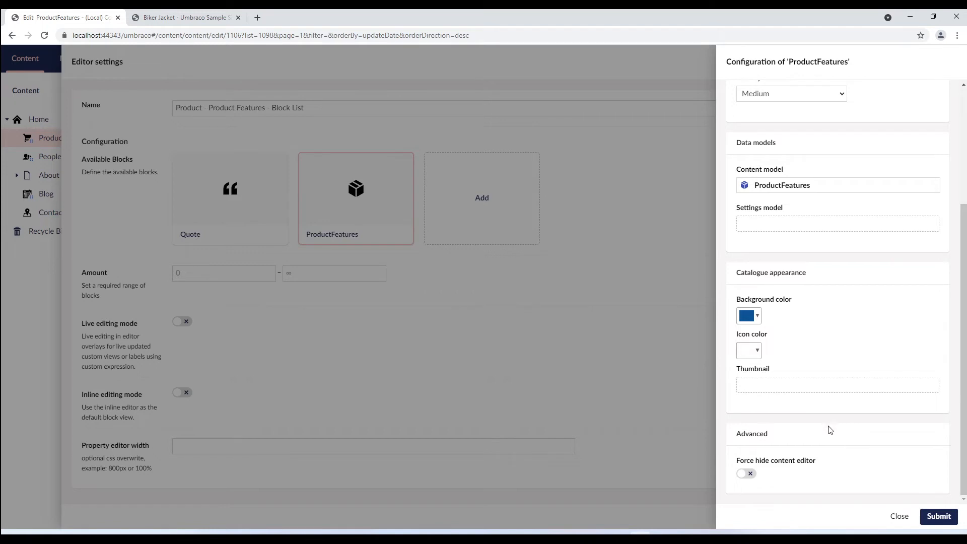
pyautogui.moveTo(759, 490)
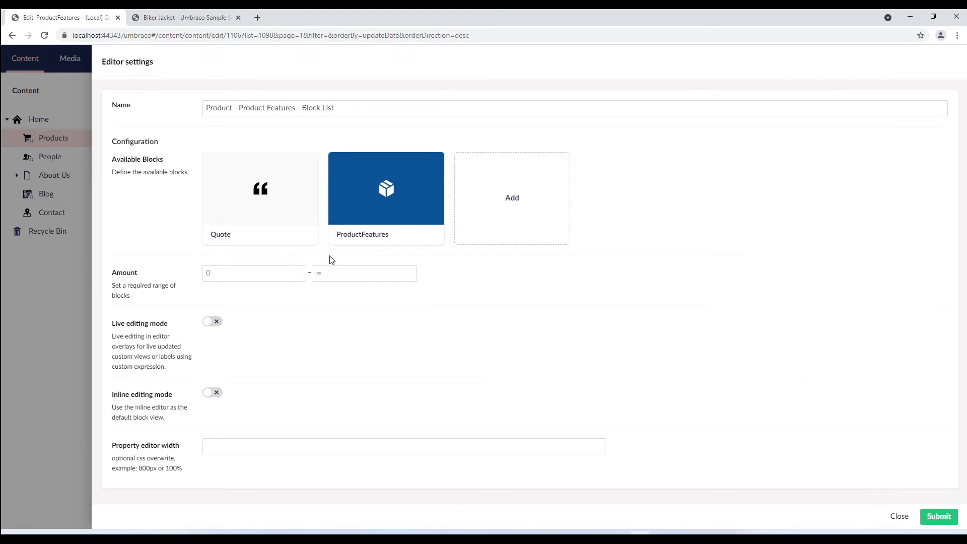
pyautogui.moveTo(198, 294)
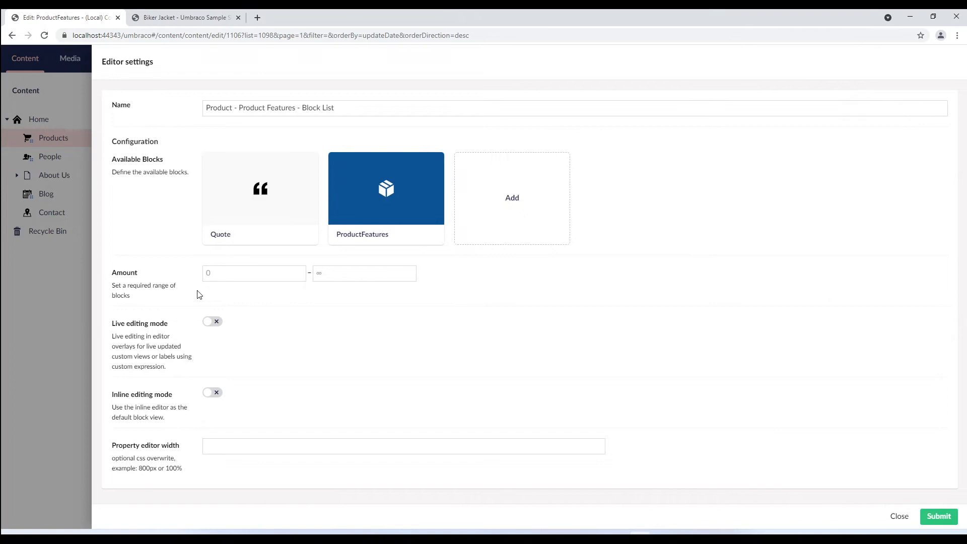
pyautogui.moveTo(174, 453)
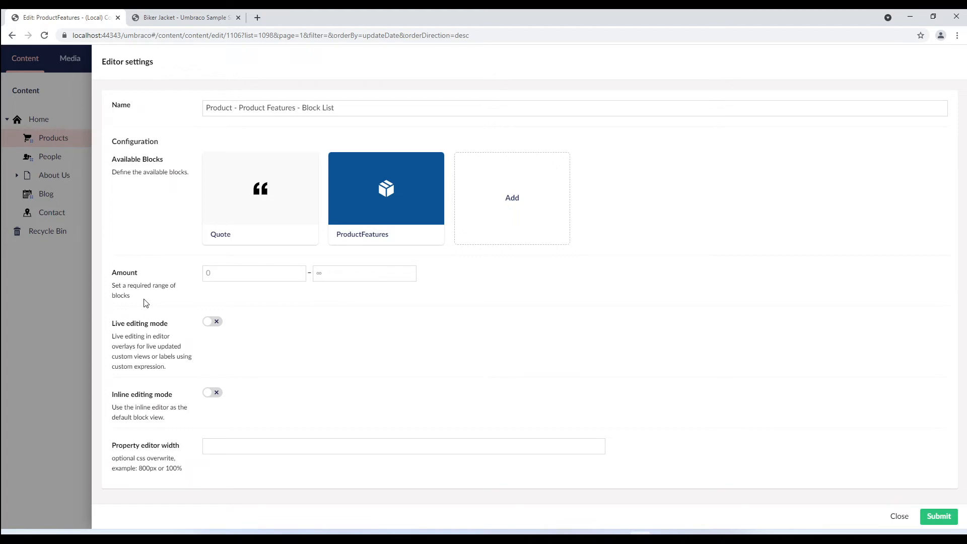
pyautogui.moveTo(191, 297)
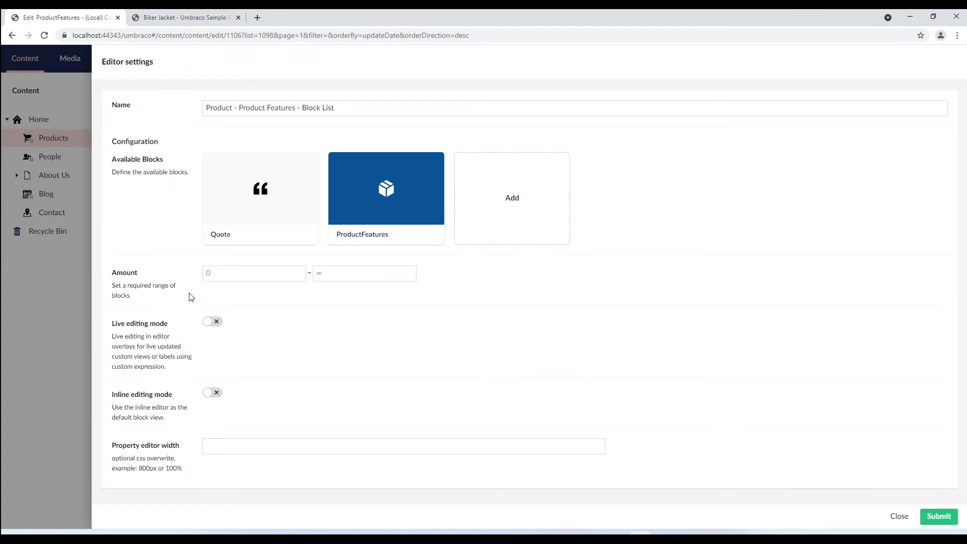
pyautogui.moveTo(316, 288)
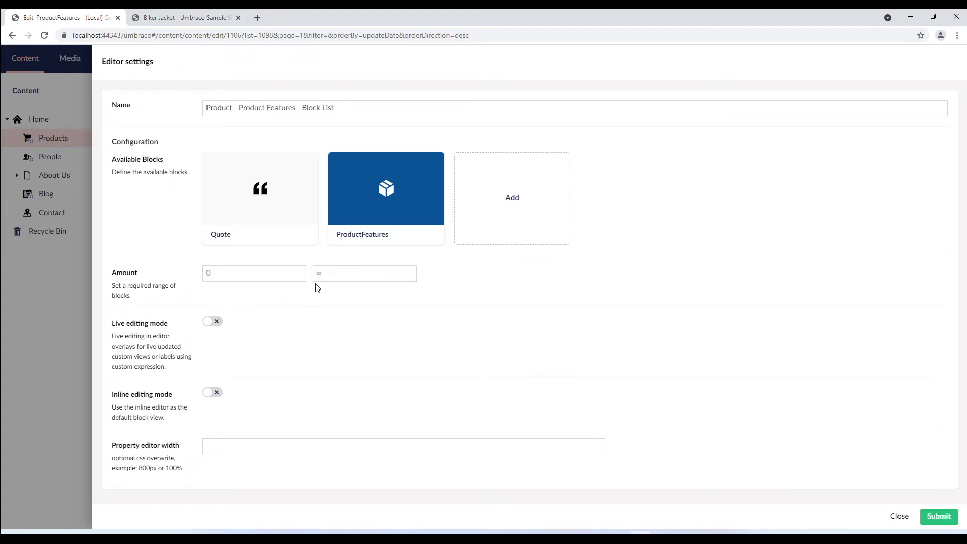
pyautogui.moveTo(368, 286)
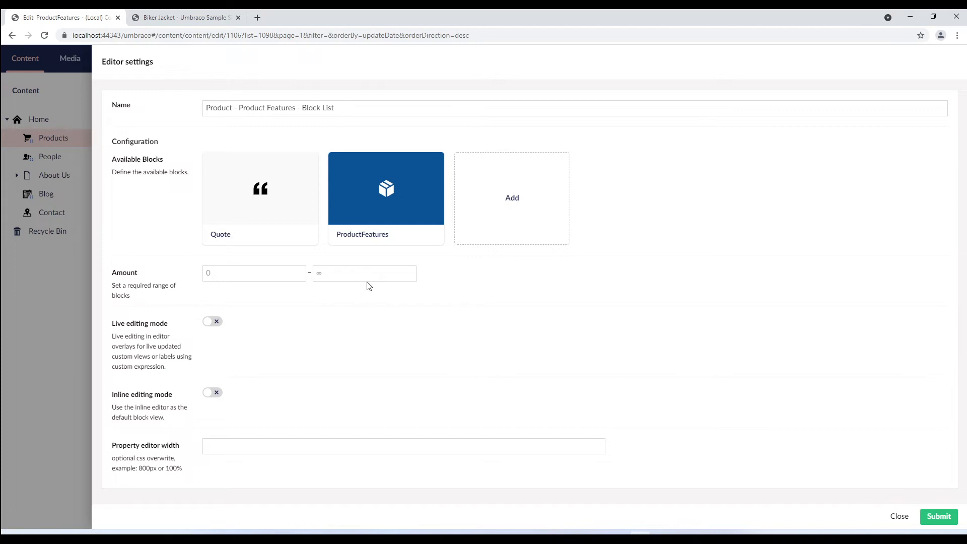
pyautogui.moveTo(209, 337)
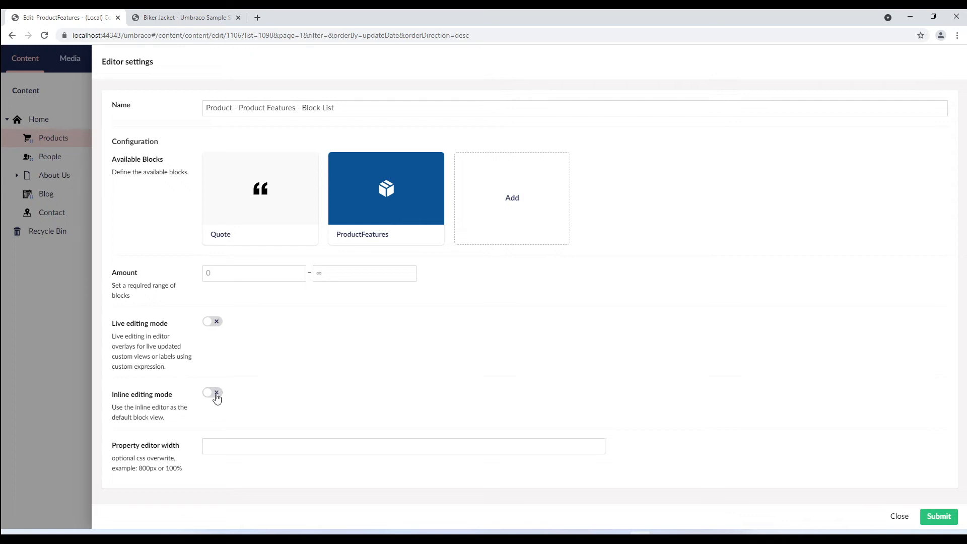
# Turn on inline editing mode for the Product Features Block List and submit it.
pyautogui.click(212, 393)
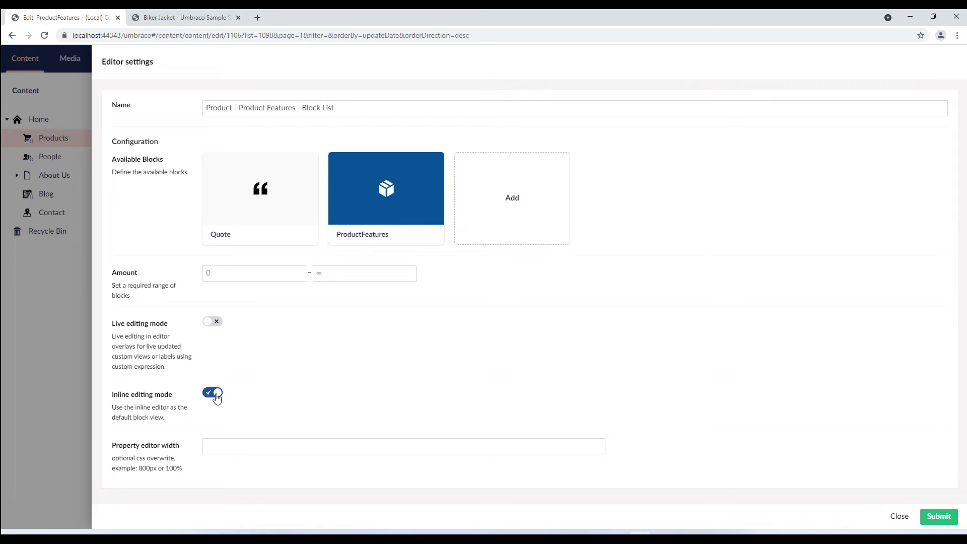
pyautogui.click(212, 392)
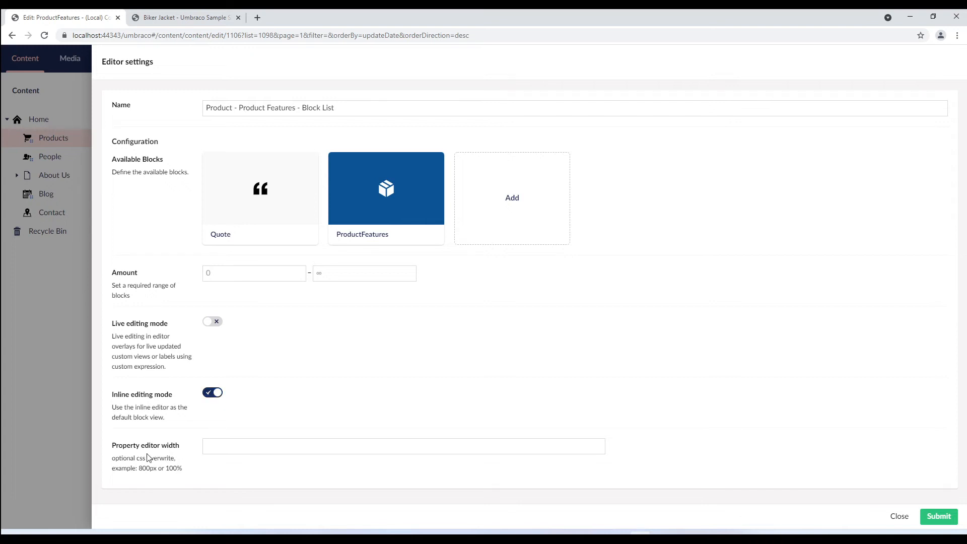
pyautogui.click(404, 446)
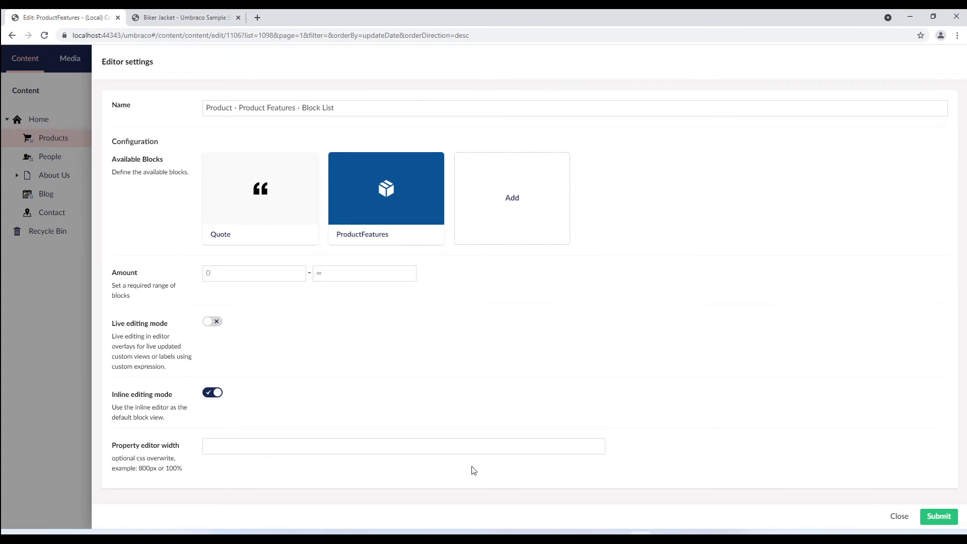
pyautogui.click(938, 516)
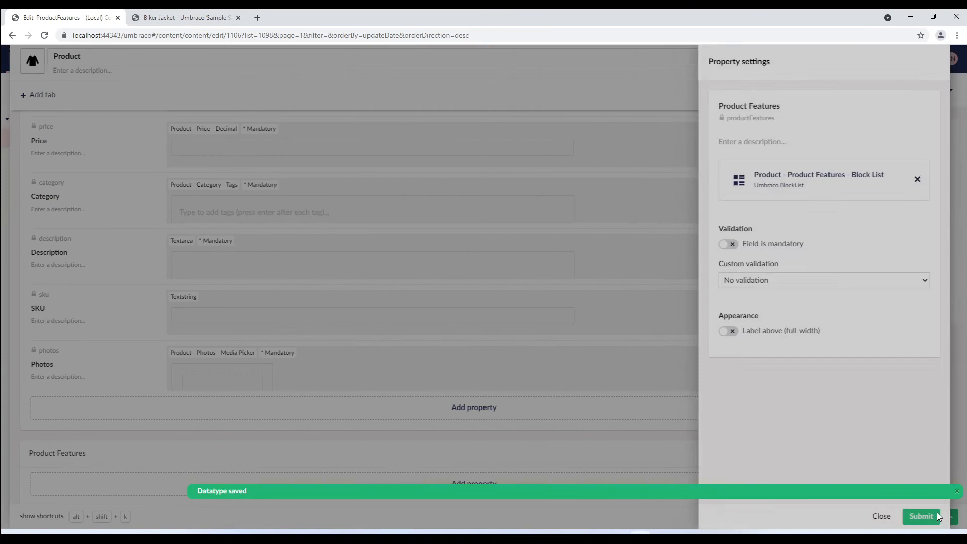
# Submit the Product Features property settings, then save and close the Product document type.
pyautogui.click(921, 516)
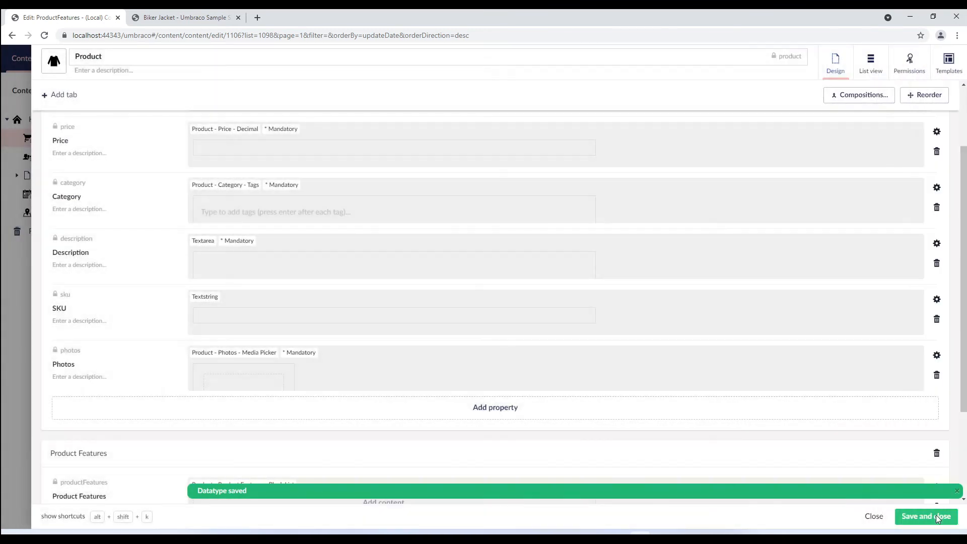
pyautogui.scroll(-3)
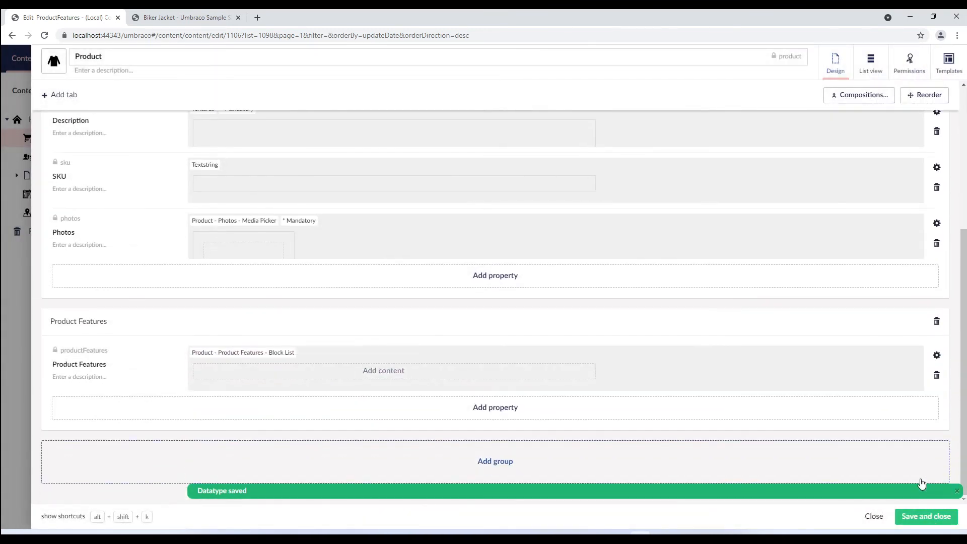
pyautogui.click(925, 516)
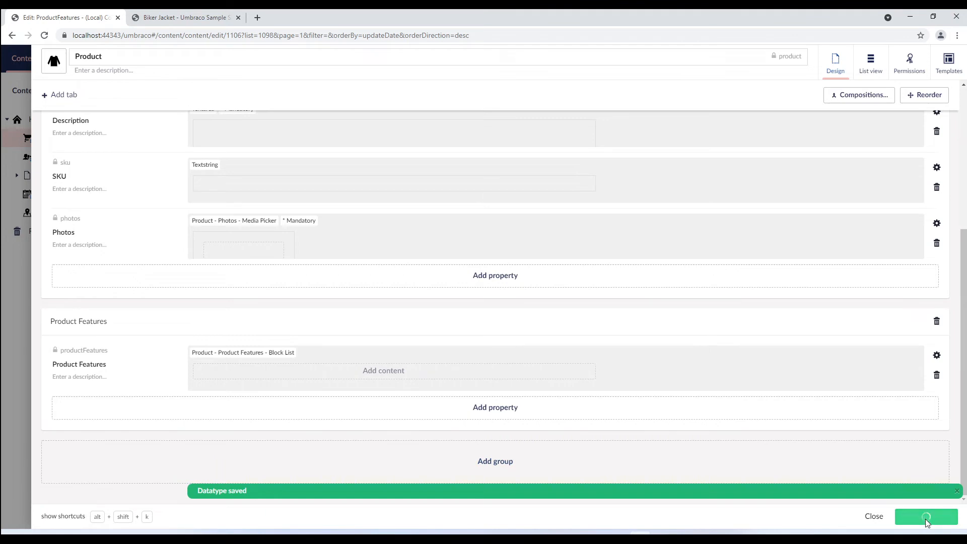
pyautogui.click(926, 516)
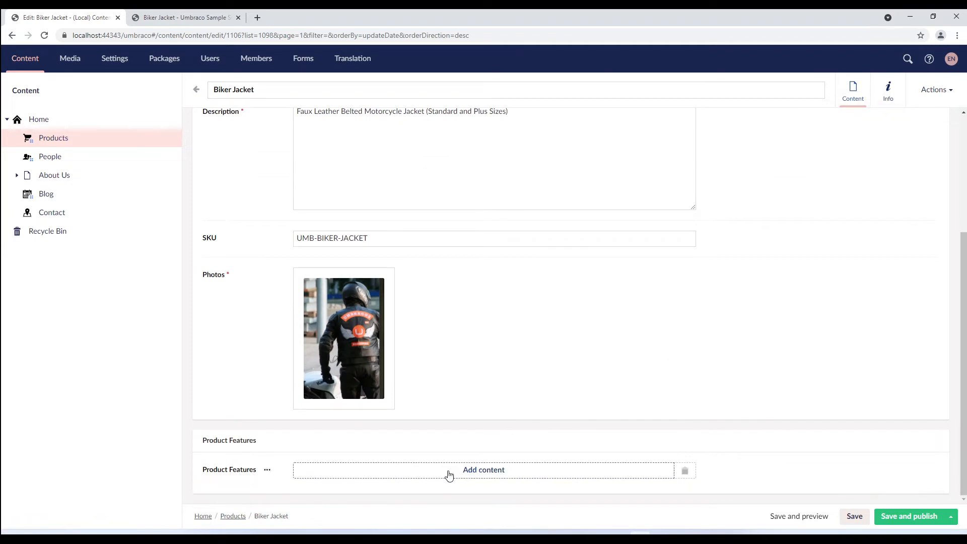
pyautogui.moveTo(470, 475)
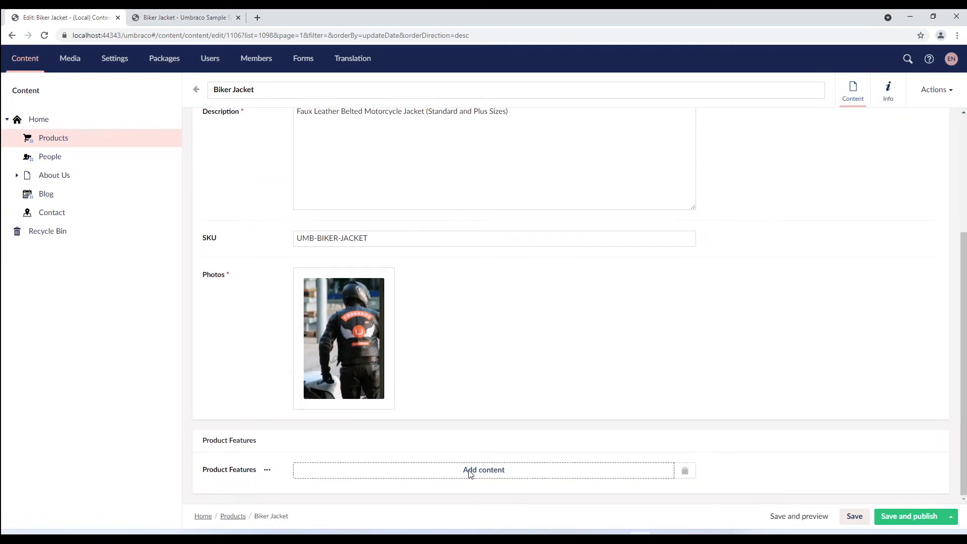
# Add a Quote block and a ProductFeatures block to Biker Jacket's Product Features list.
pyautogui.click(483, 470)
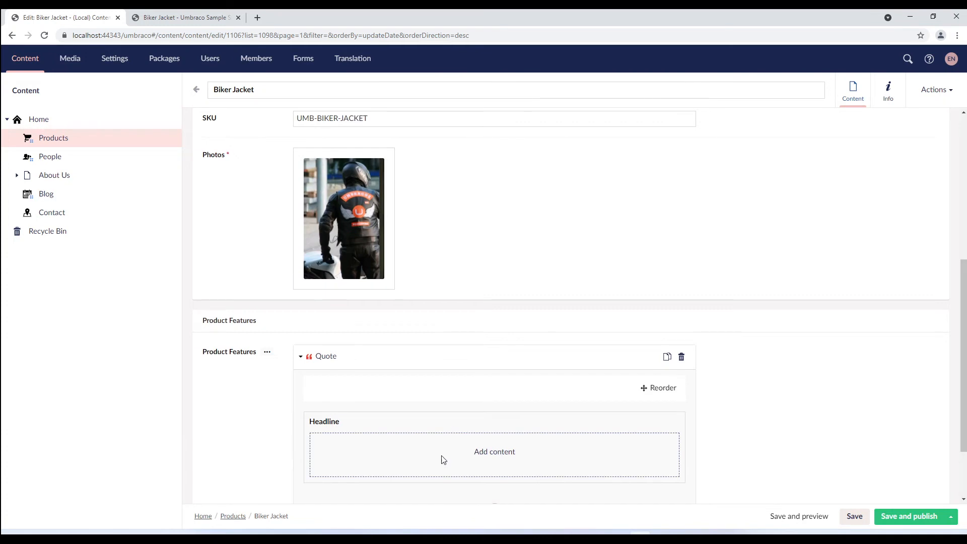
pyautogui.click(494, 451)
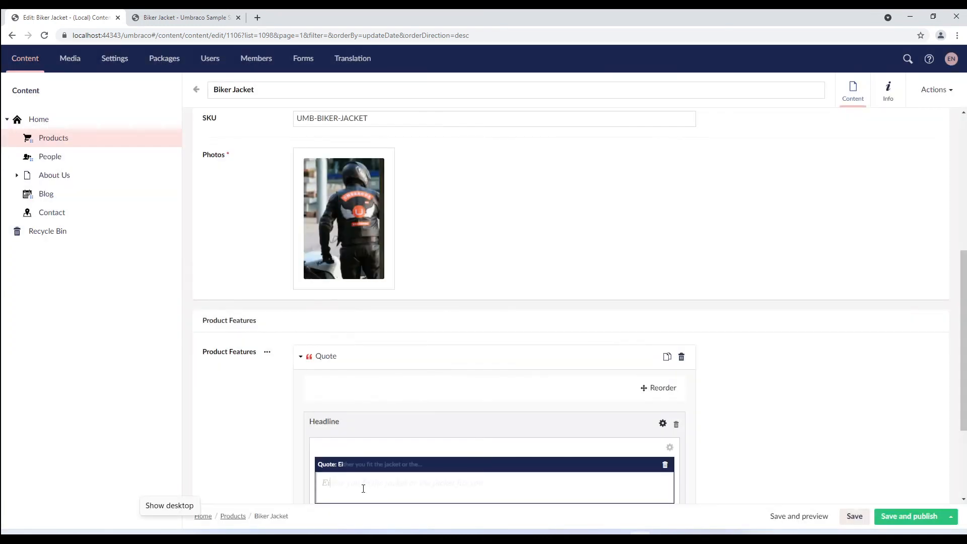
pyautogui.scroll(-3)
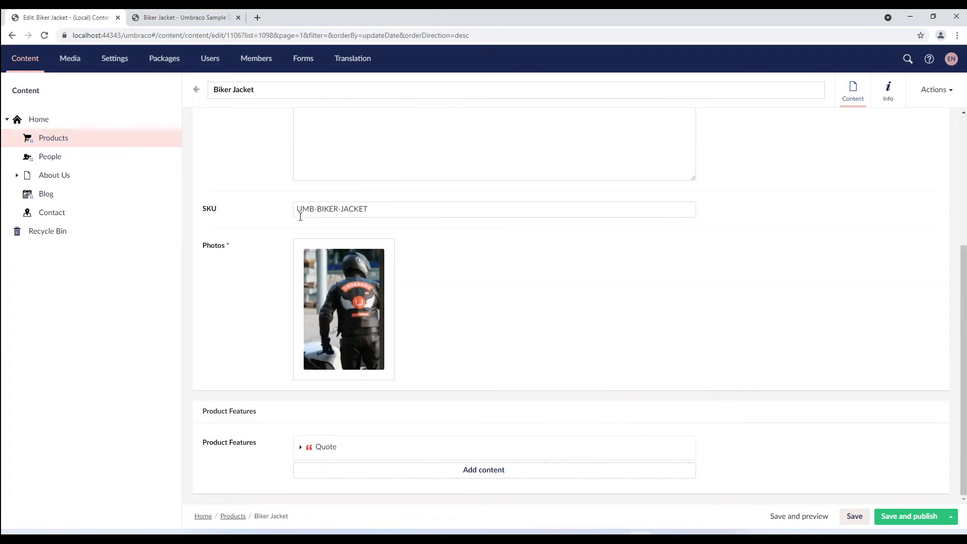
pyautogui.click(483, 469)
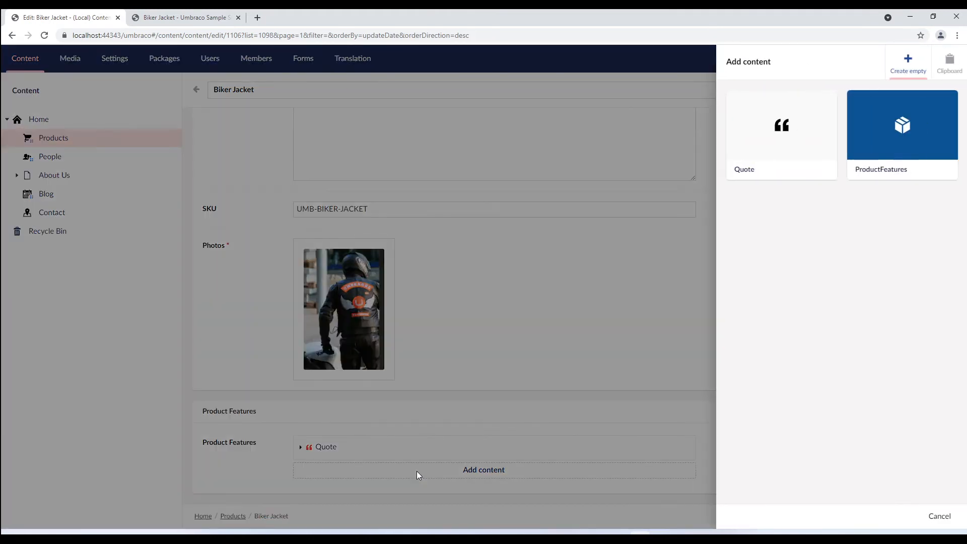
pyautogui.click(901, 125)
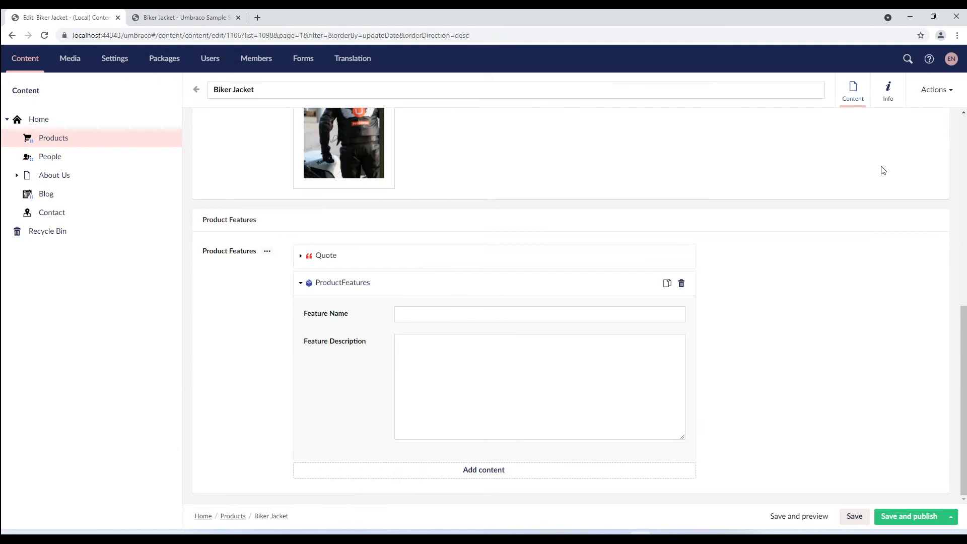
pyautogui.write('Re')
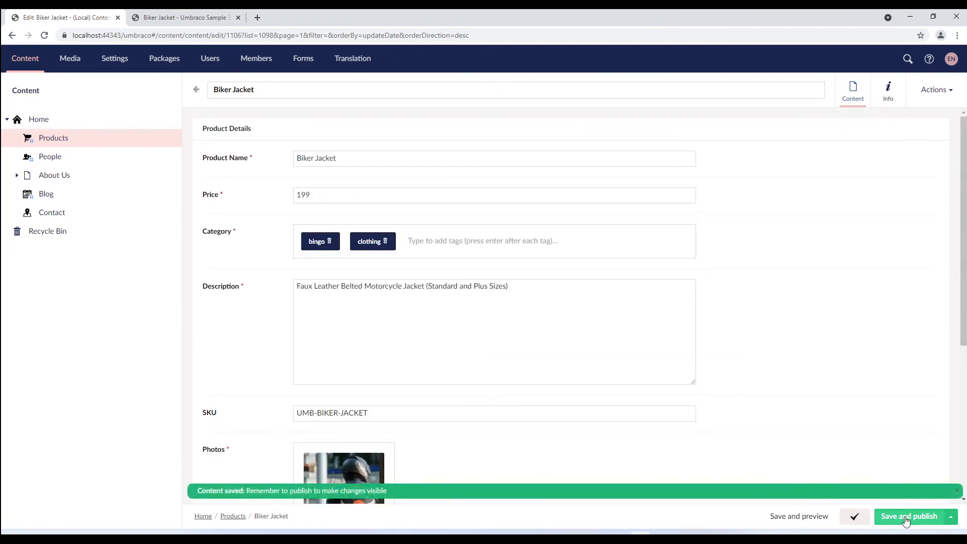
# Publish the Biker Jacket page and switch to the Block List Editor documentation tab.
pyautogui.click(908, 517)
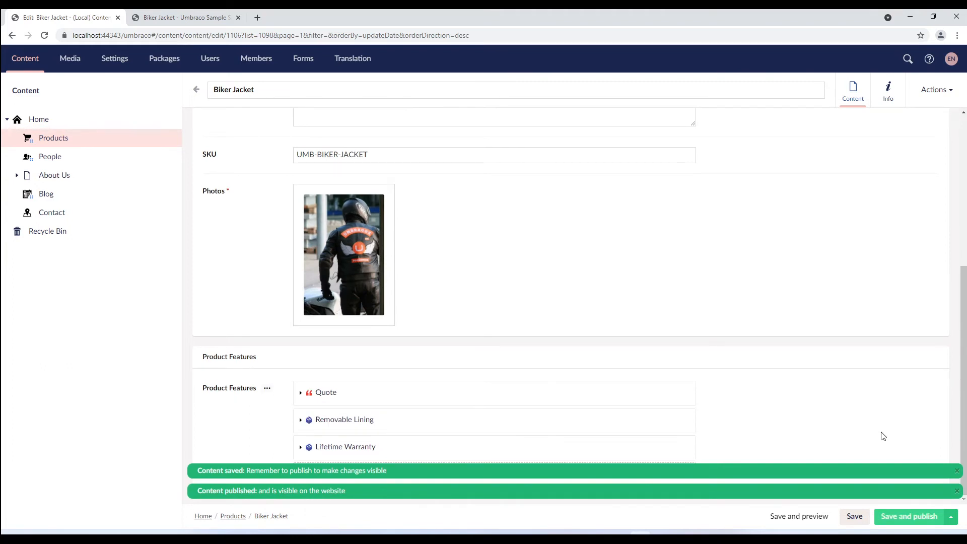
pyautogui.click(351, 17)
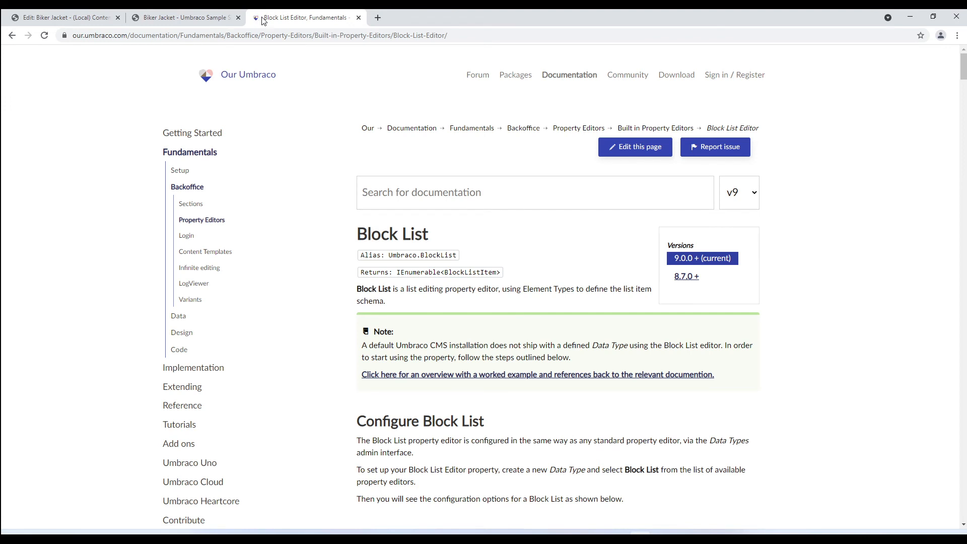
# Scroll the Block List Editor docs down to the GetBlockListHtml rendering examples.
pyautogui.scroll(-3)
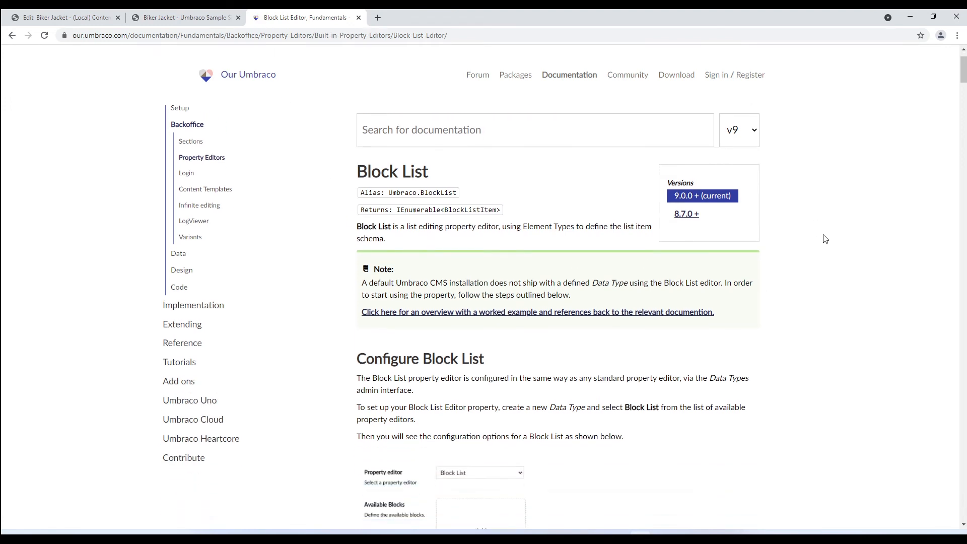
pyautogui.scroll(-3)
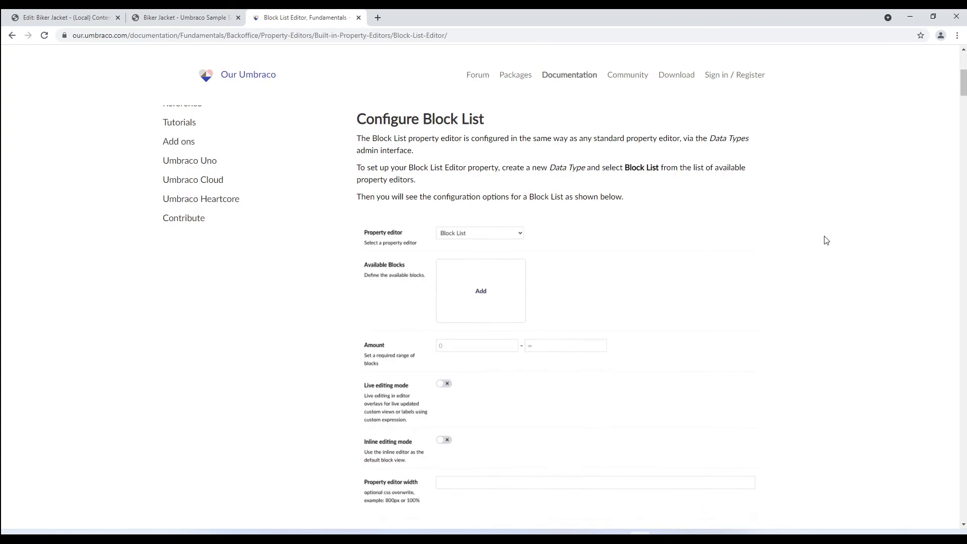
pyautogui.scroll(-3)
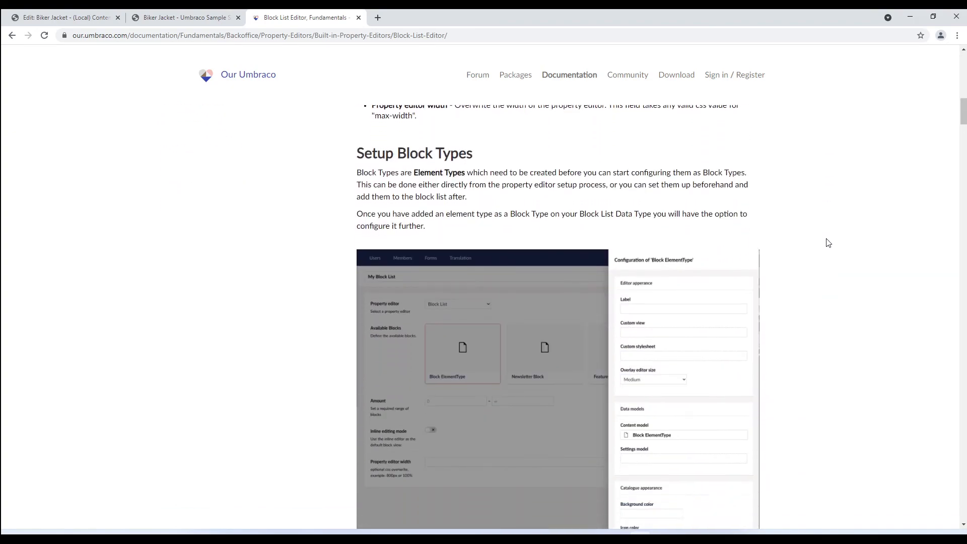
pyautogui.scroll(-3)
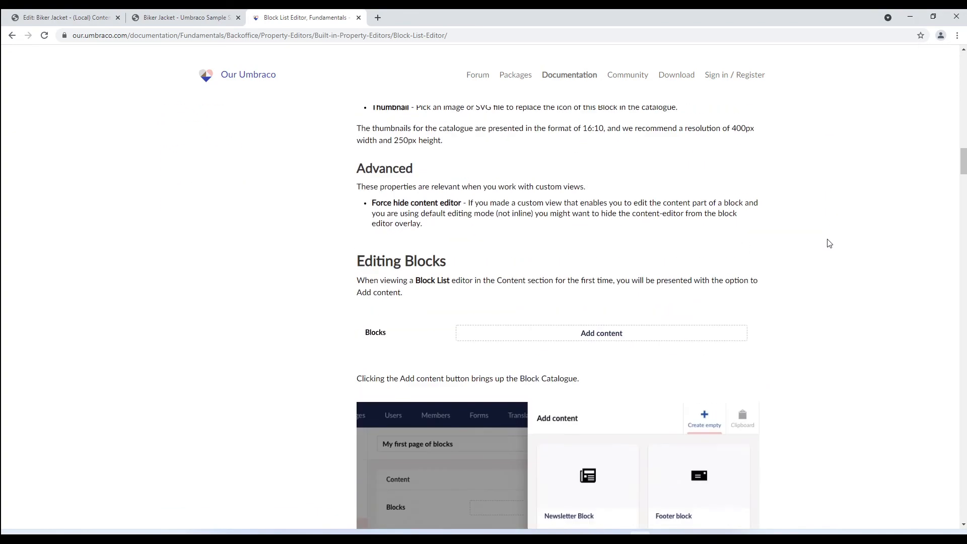
pyautogui.scroll(-3)
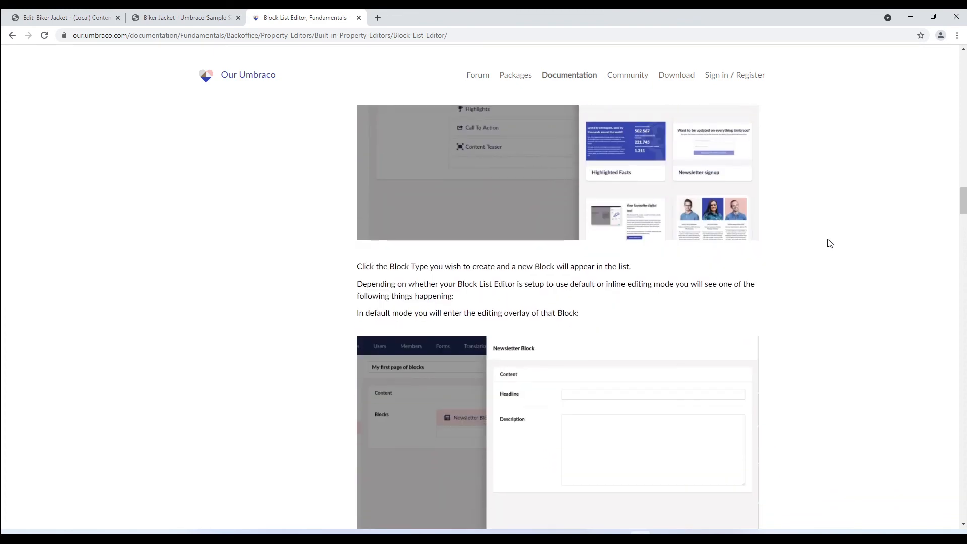
pyautogui.scroll(-3)
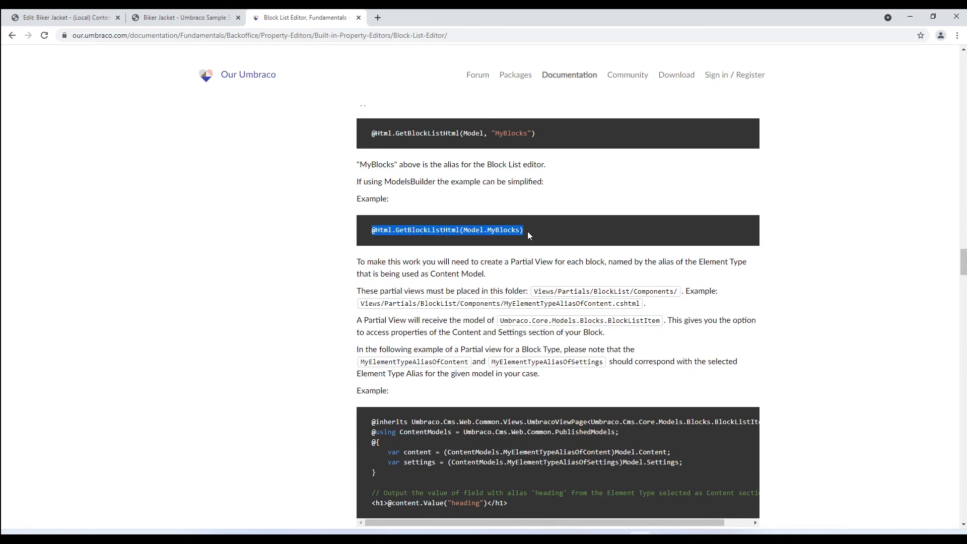
pyautogui.moveTo(421, 272)
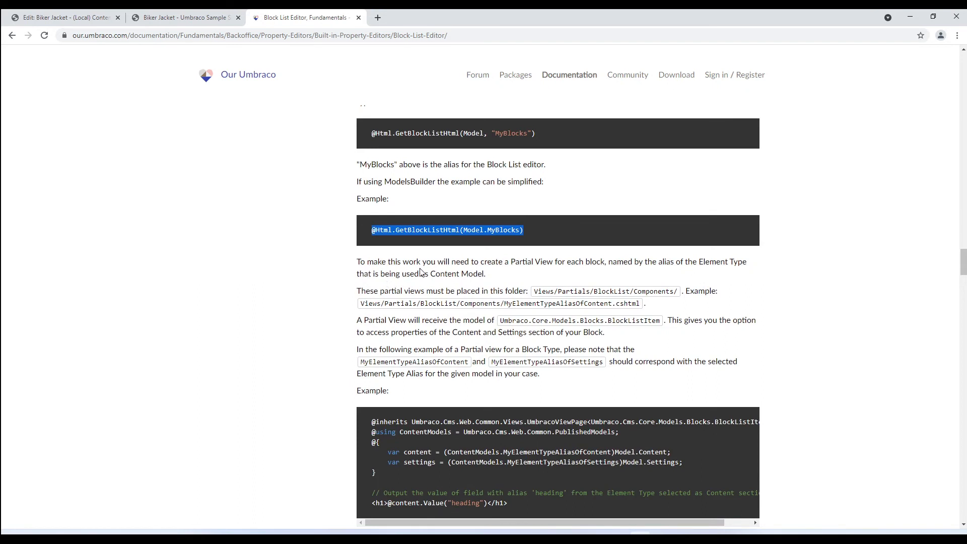
pyautogui.moveTo(641, 265)
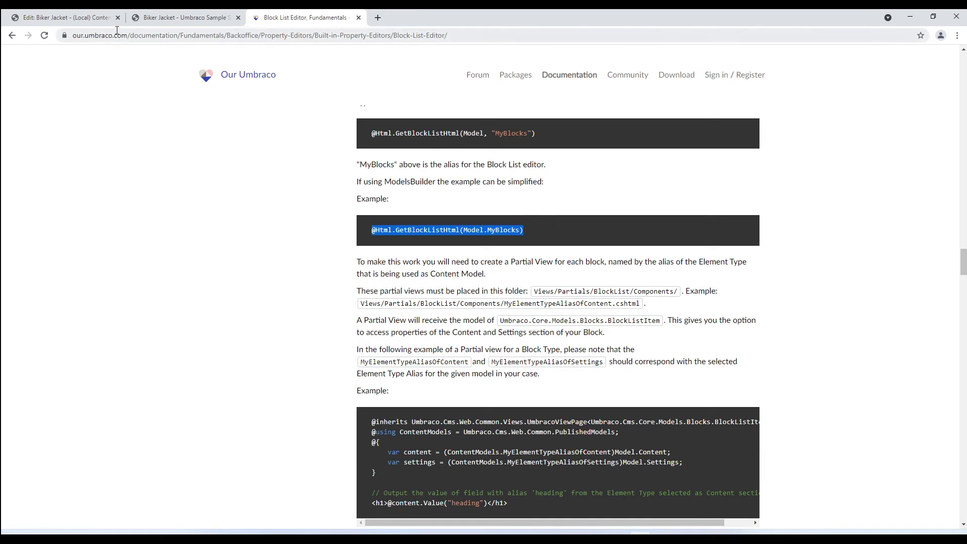
# Open the Product template from the Umbraco settings area.
pyautogui.click(61, 17)
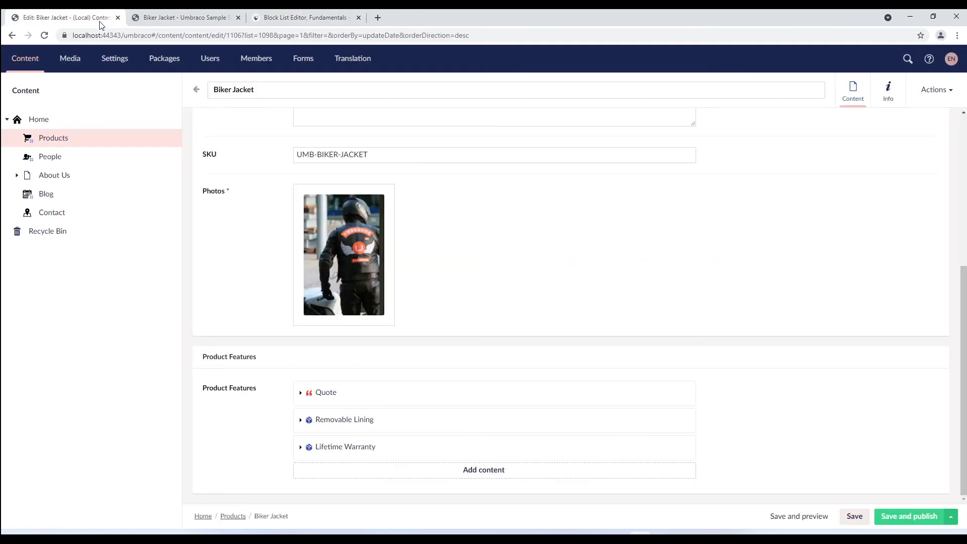
pyautogui.click(115, 58)
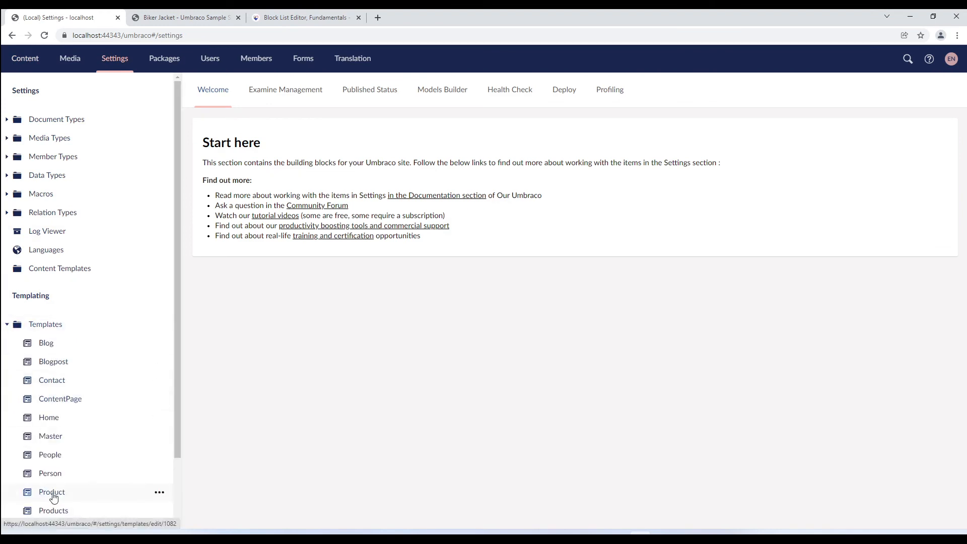
pyautogui.click(52, 492)
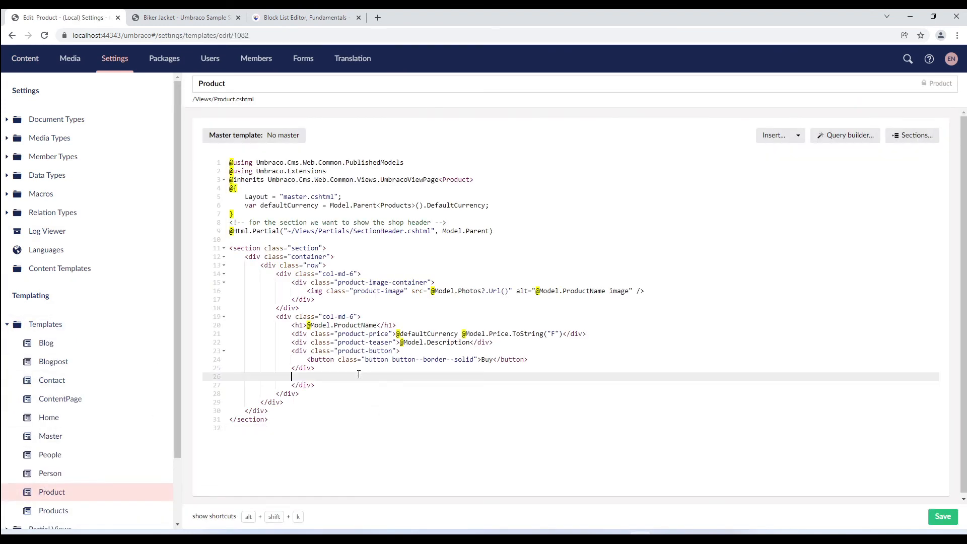
pyautogui.write('@Html.GetBlockListHtml(Model.MyBlocks)')
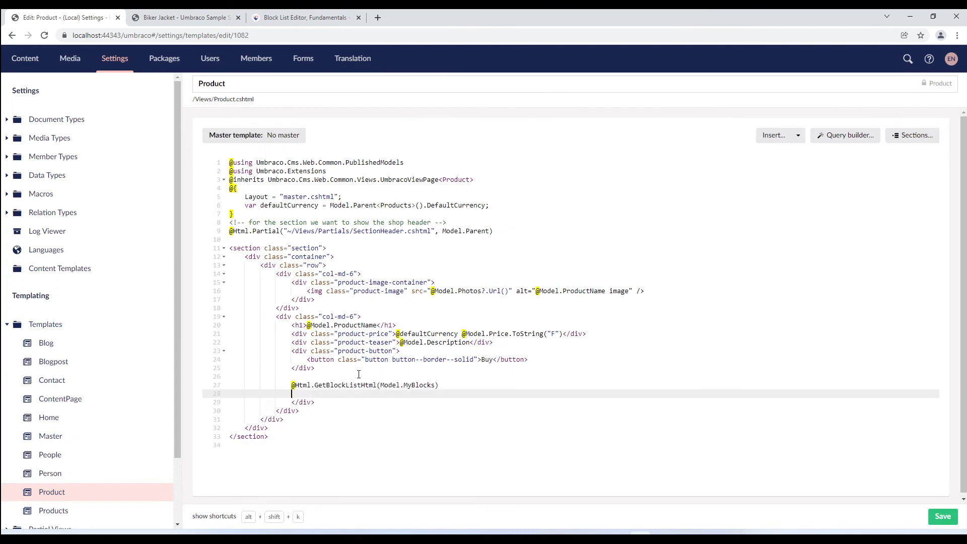
pyautogui.doubleClick(420, 384)
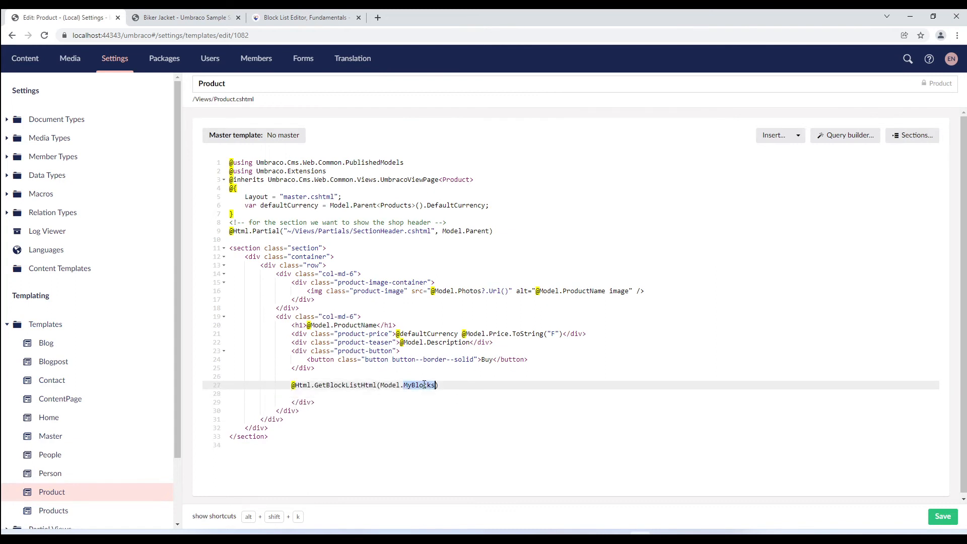
pyautogui.write('ProductF')
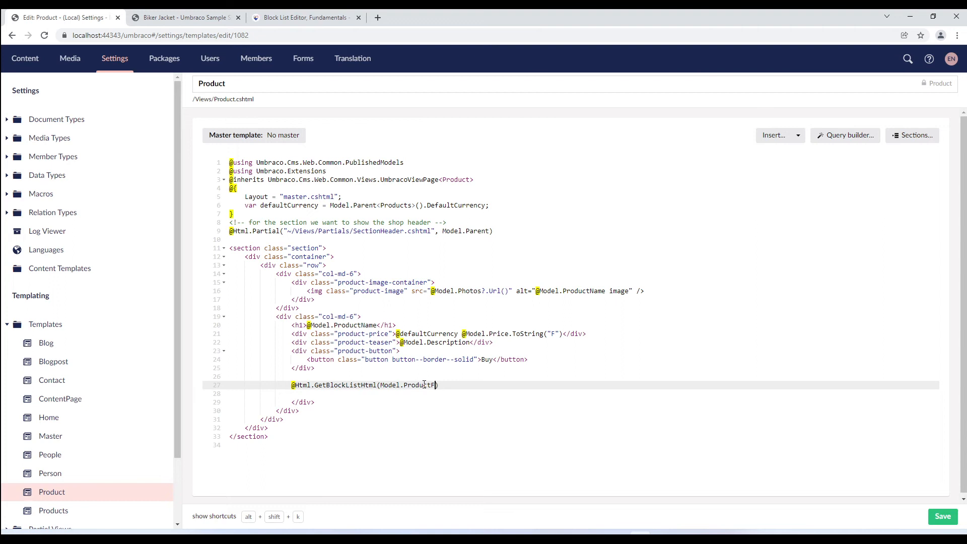
pyautogui.write('eatures)')
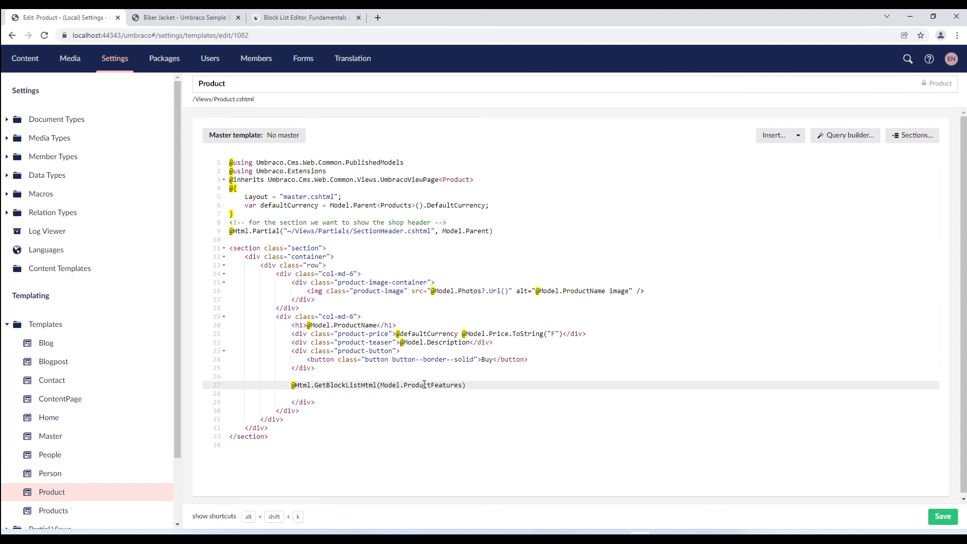
pyautogui.click(942, 516)
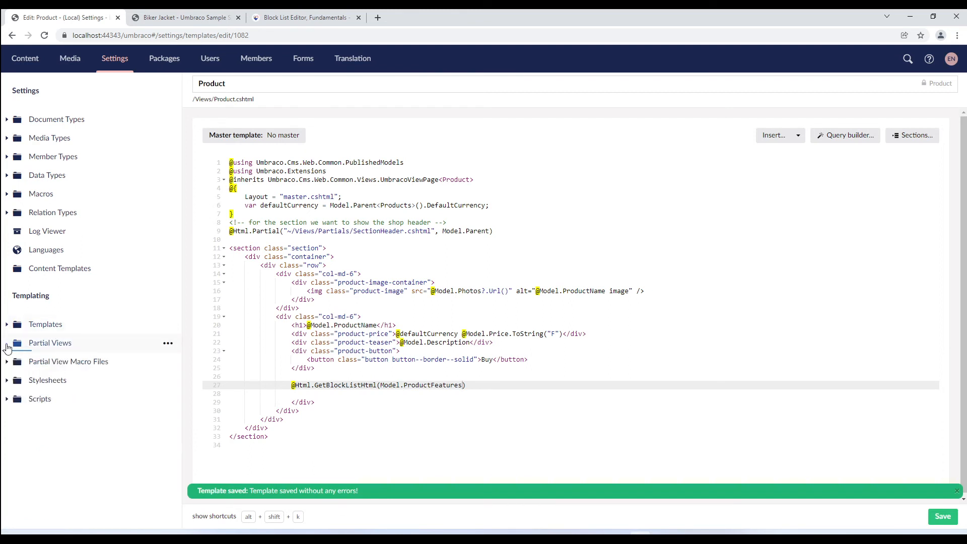
# Create a folder named Components under the blocklist partial views folder.
pyautogui.click(7, 343)
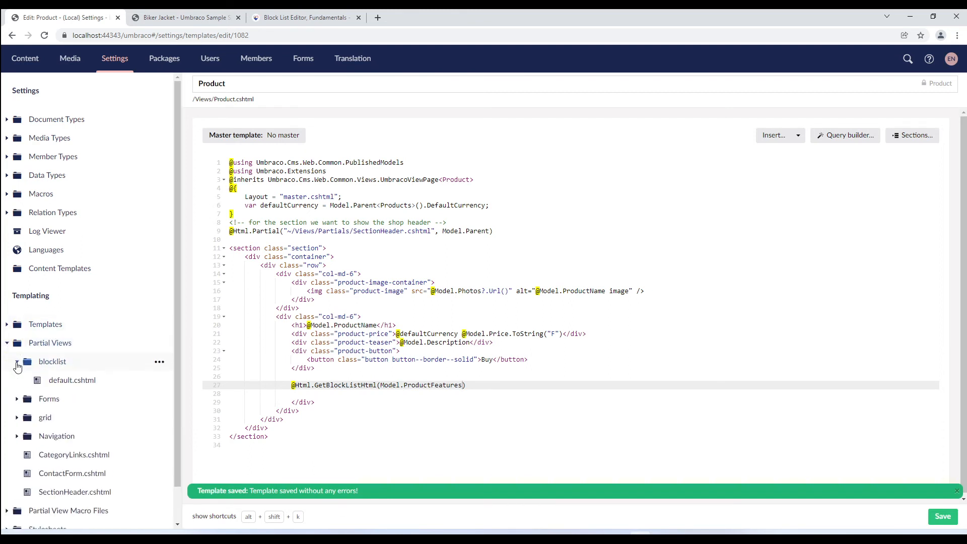
pyautogui.click(159, 362)
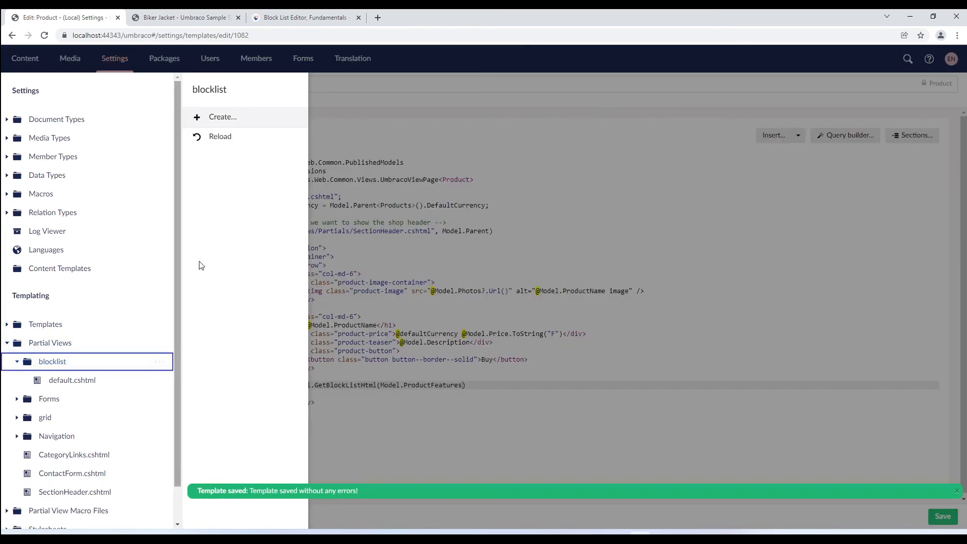
pyautogui.click(222, 116)
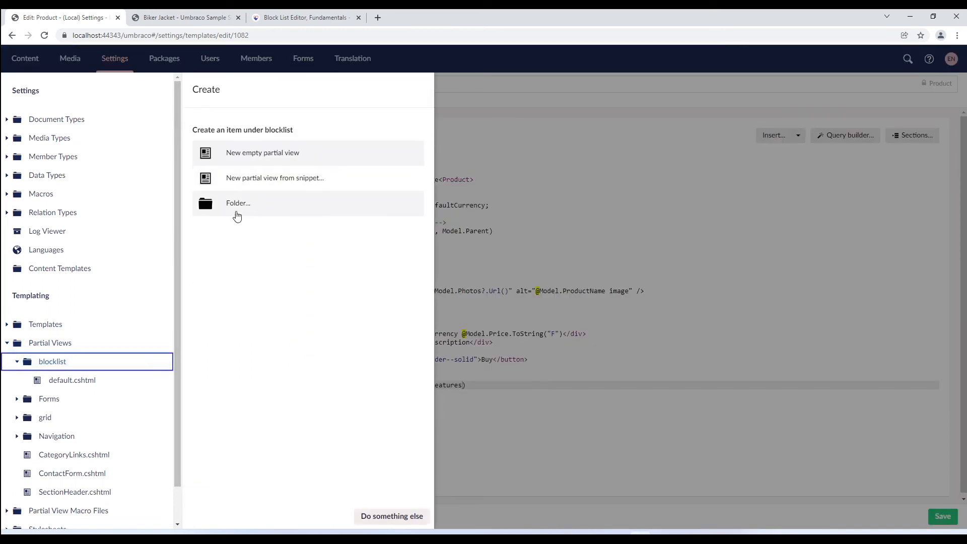
pyautogui.write('Components')
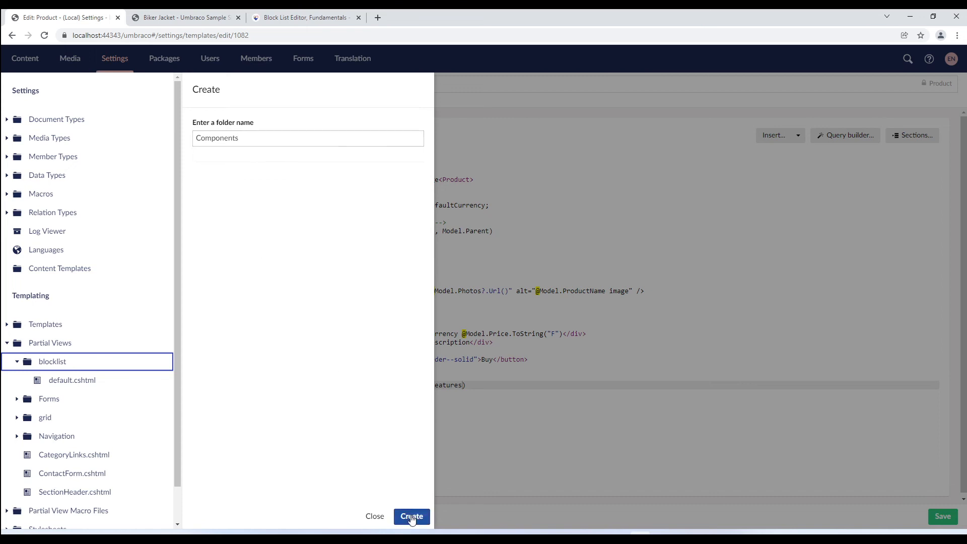
pyautogui.click(410, 516)
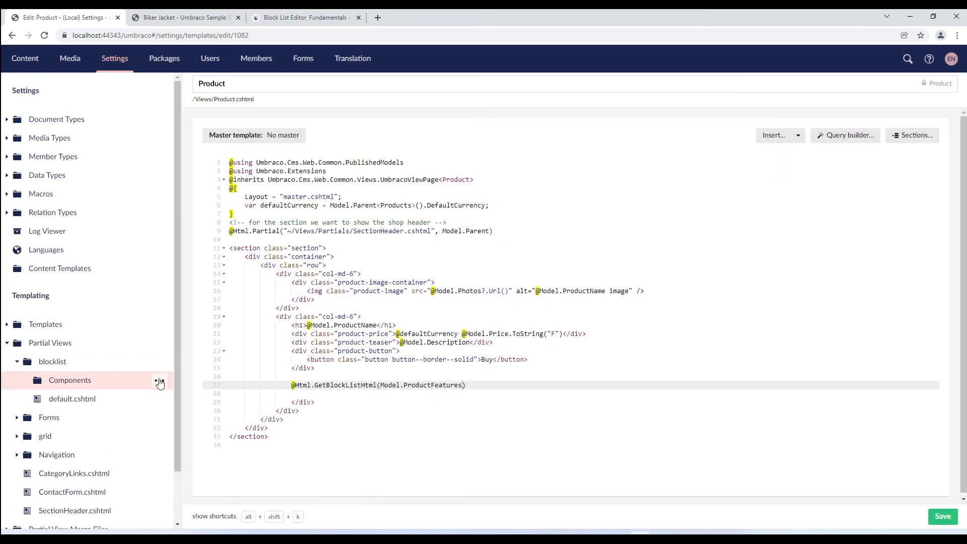
# Start a new empty partial view named ProductFeatures in the Components folder.
pyautogui.click(159, 380)
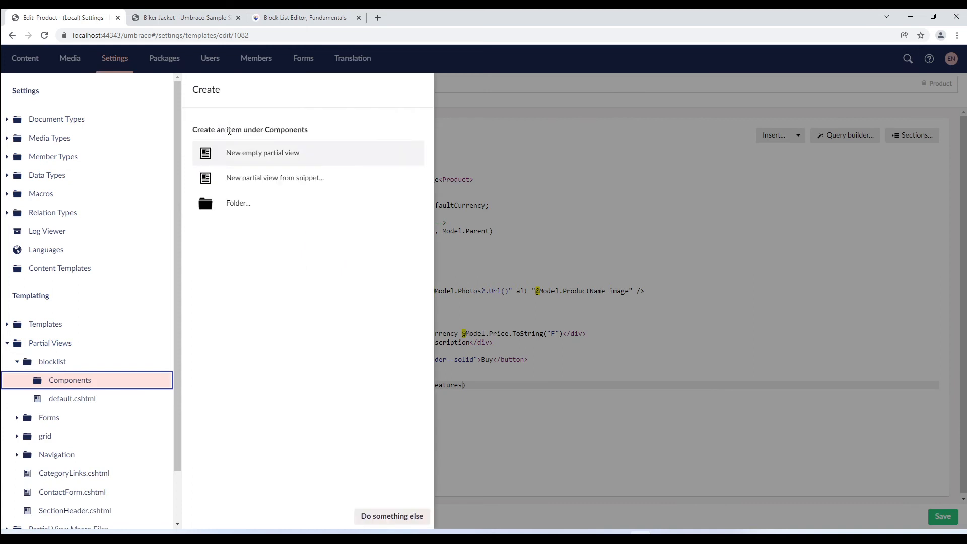
pyautogui.click(262, 152)
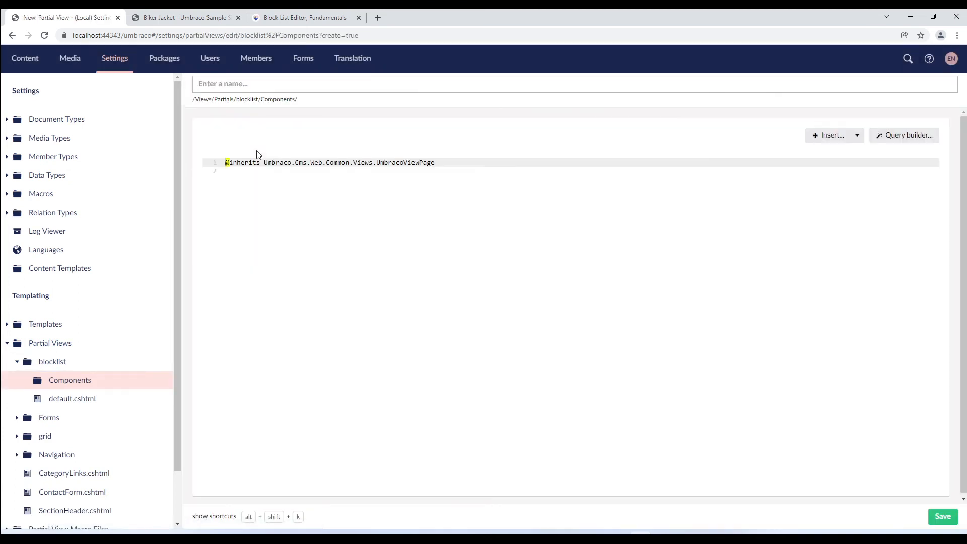
pyautogui.write('Product')
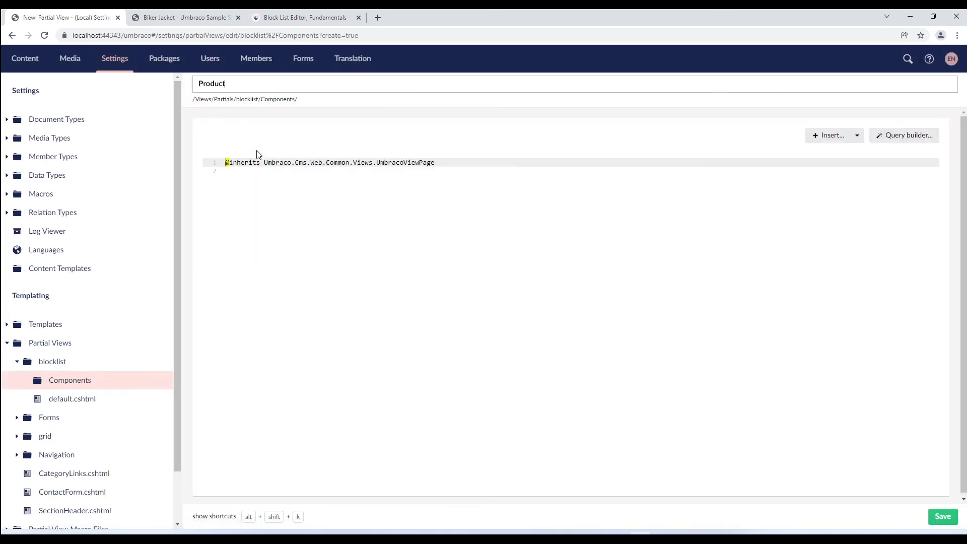
pyautogui.write('Features')
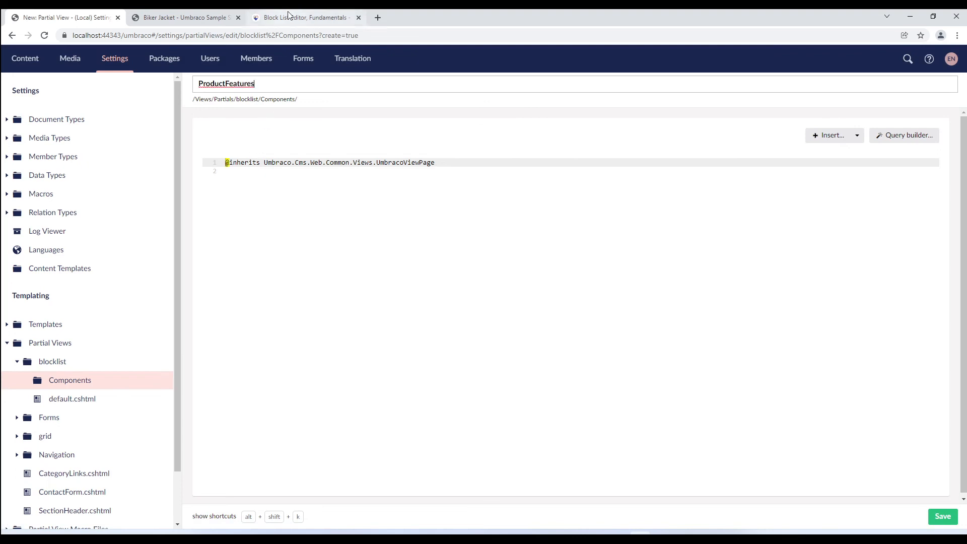
# Copy the example partial view code from the block list documentation.
pyautogui.click(302, 17)
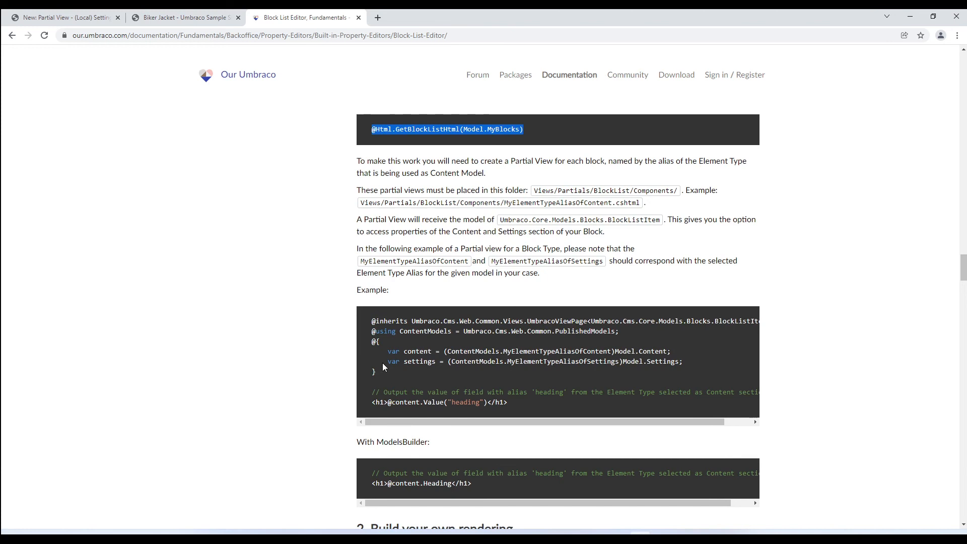
pyautogui.moveTo(371, 321); pyautogui.dragTo(508, 406)
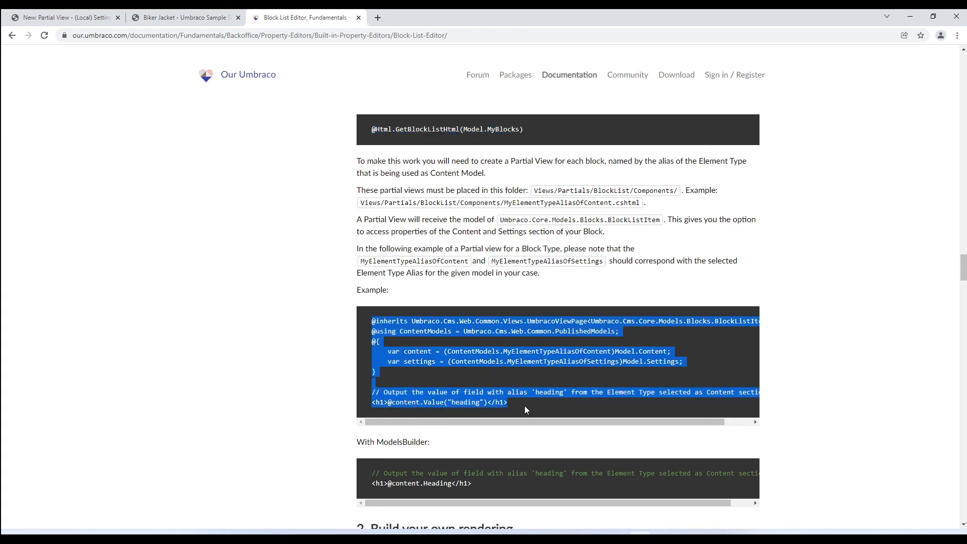
pyautogui.click(62, 17)
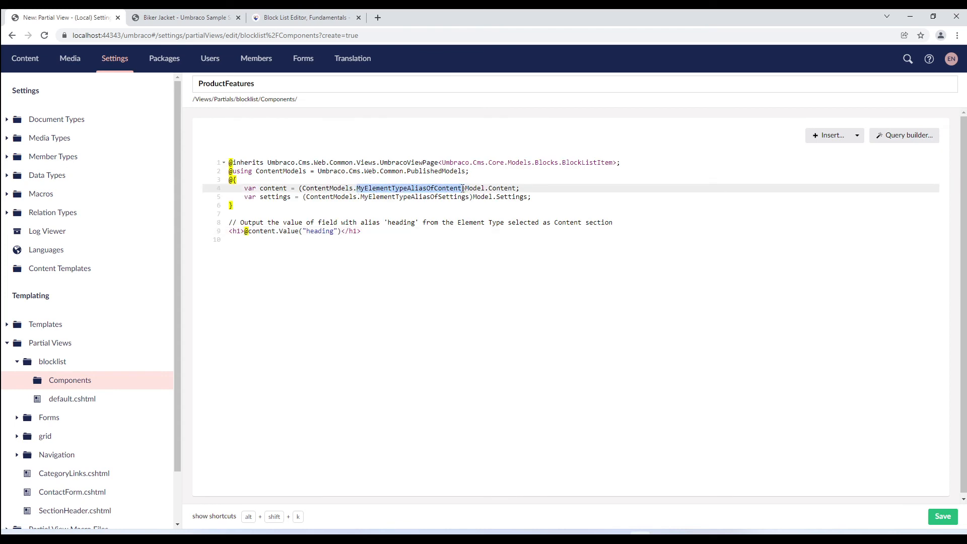
# Adapt the pasted code to ProductFeatures, output featureName and FeatureDescription, fix the comment, save.
pyautogui.write('ProductFeatur')
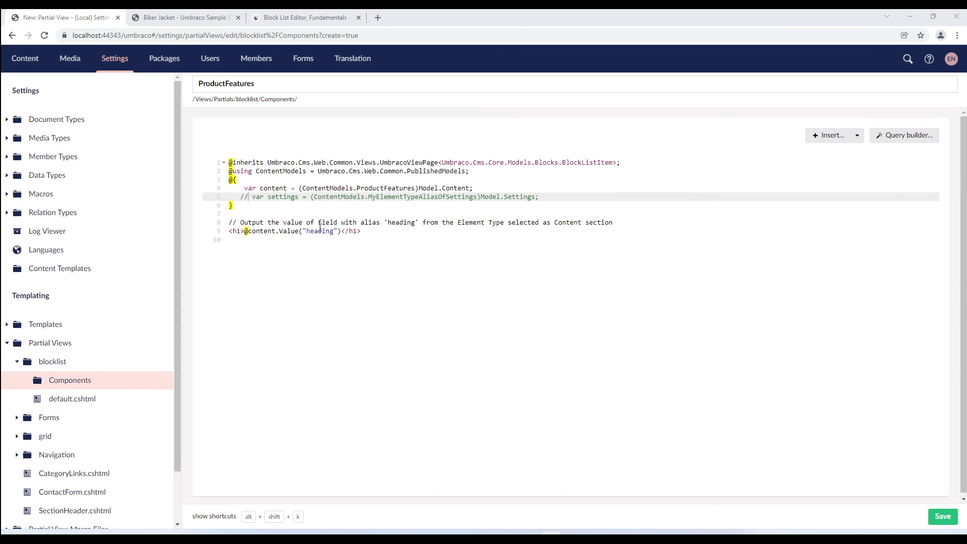
pyautogui.write('featureName')
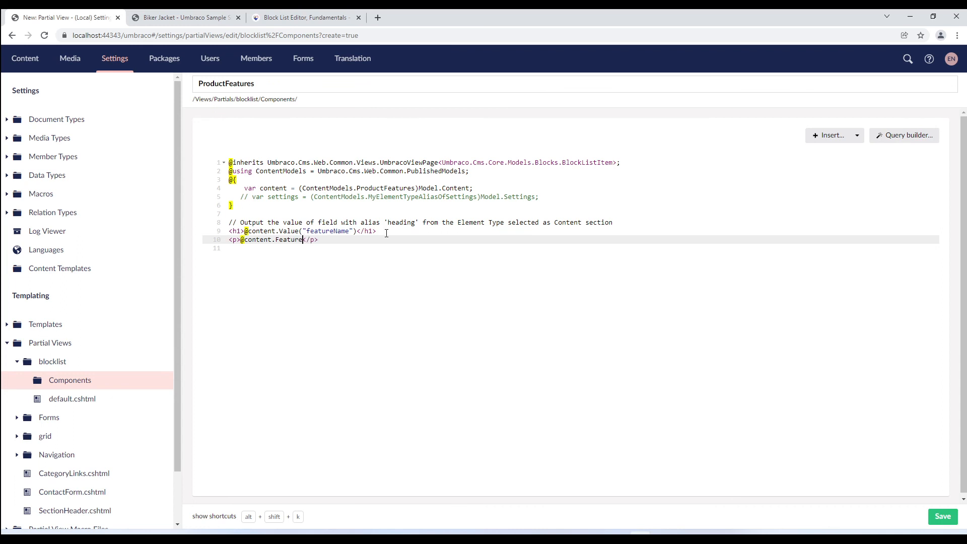
pyautogui.write('Description')
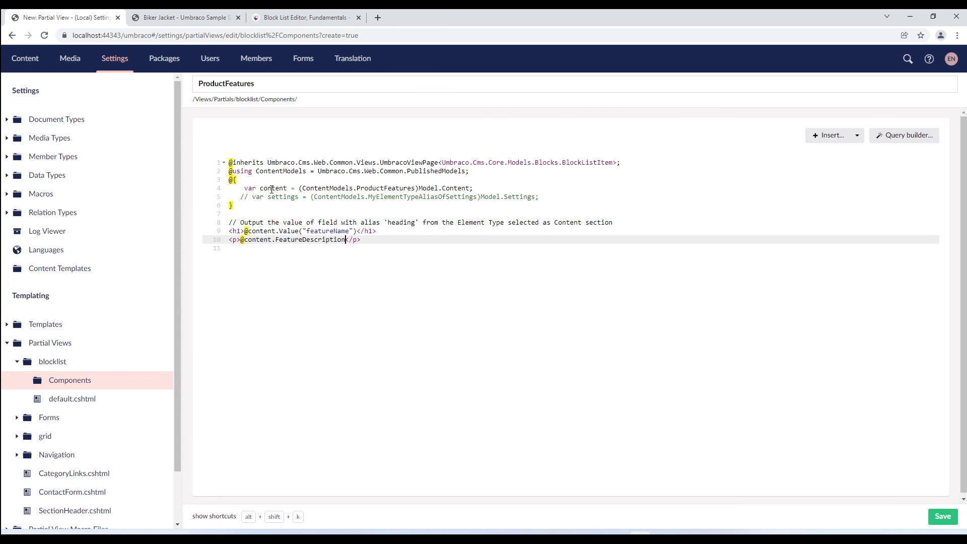
pyautogui.click(941, 516)
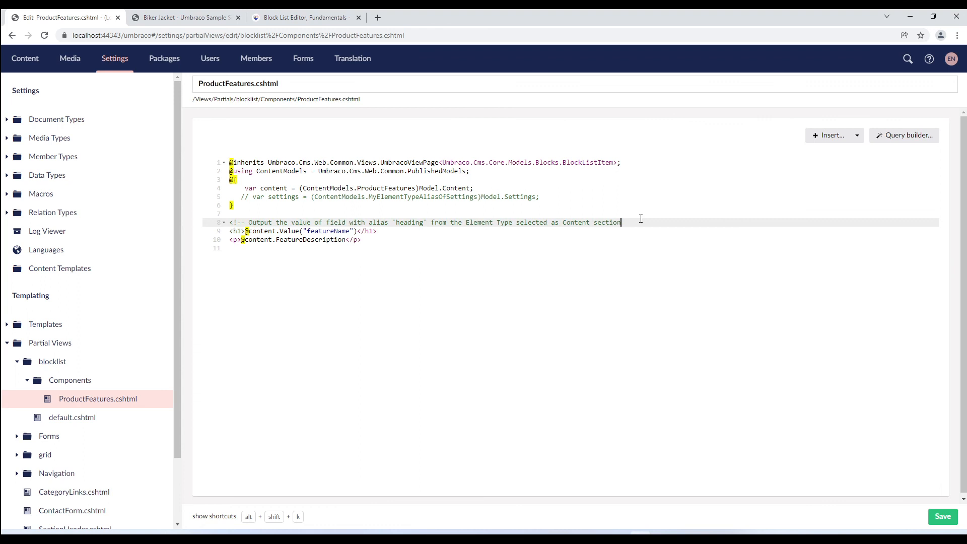
pyautogui.write('-->')
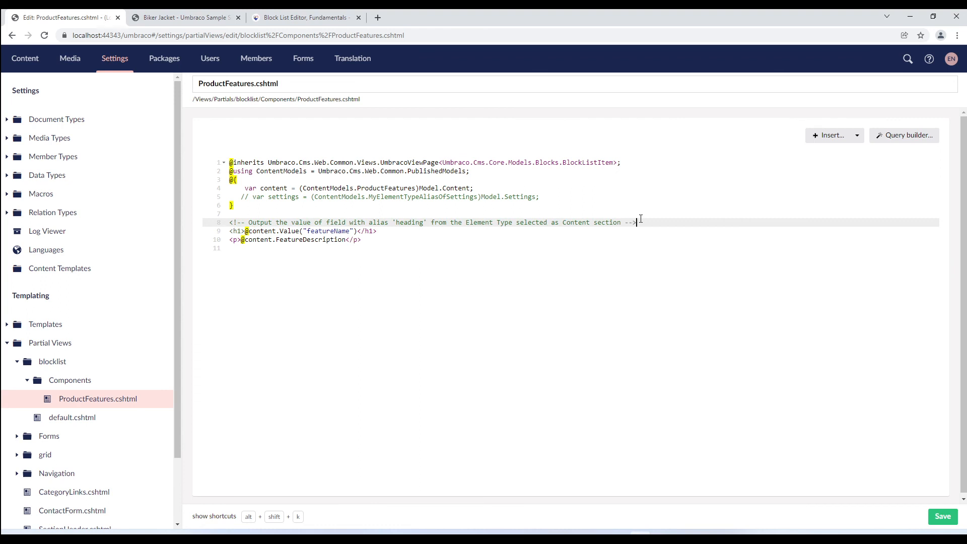
pyautogui.click(942, 516)
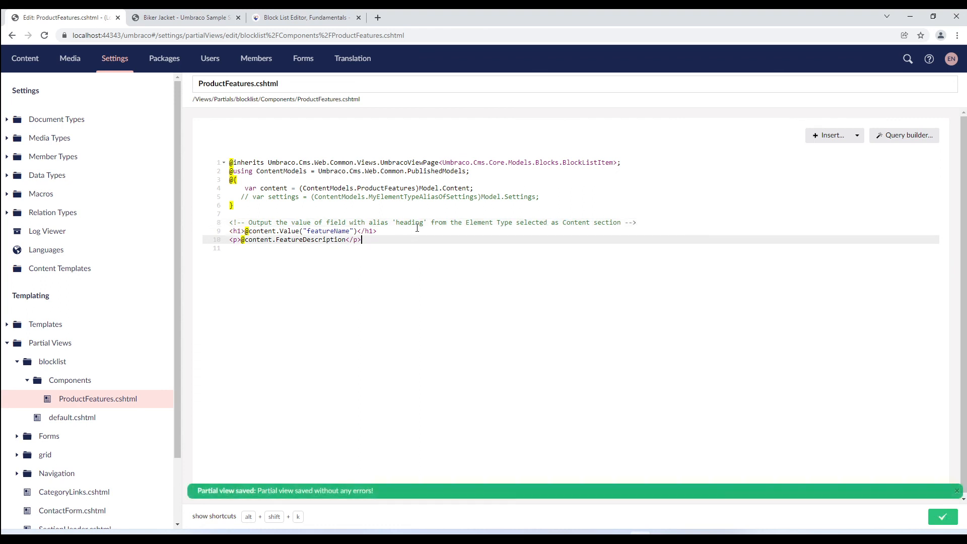
# Create and save a Quote partial view rendering quoteContent via GetGridHtml.
pyautogui.click(159, 381)
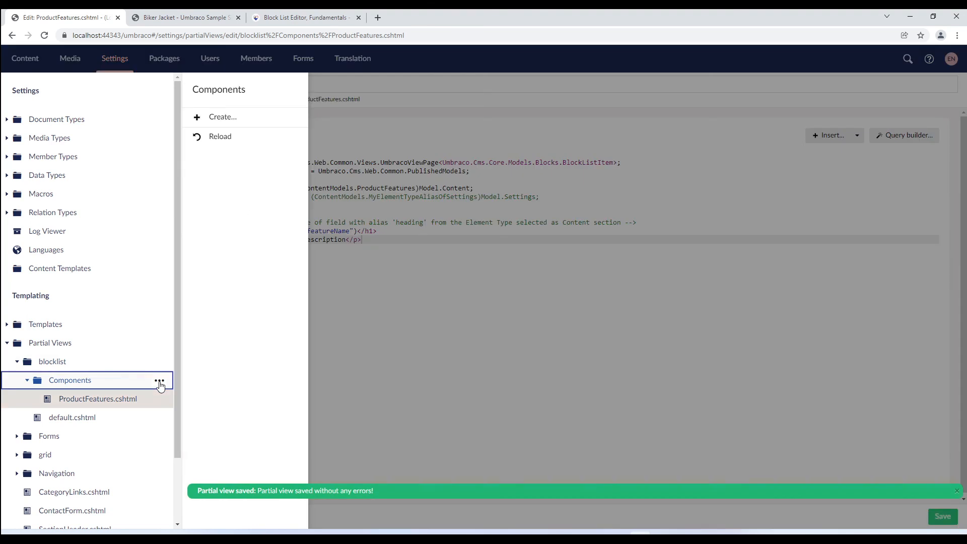
pyautogui.click(222, 116)
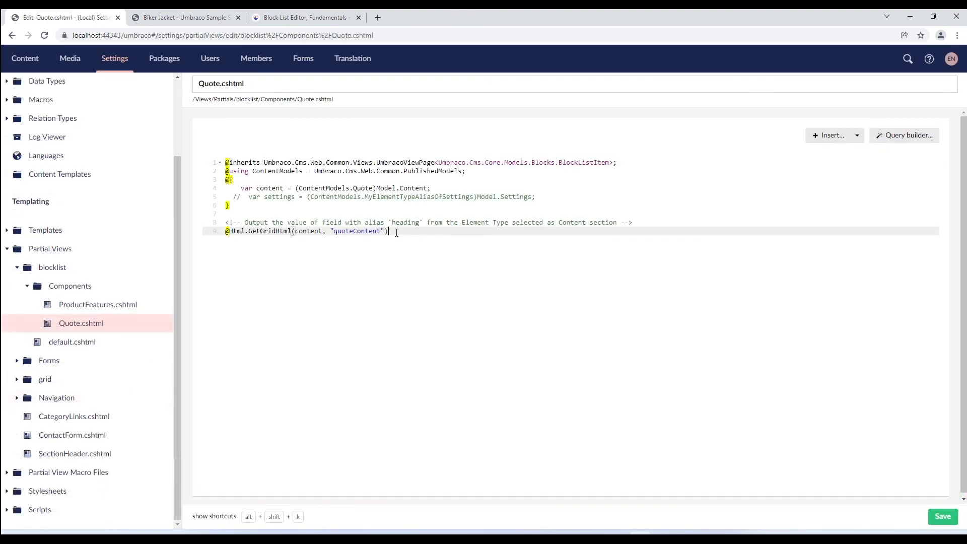
pyautogui.click(942, 516)
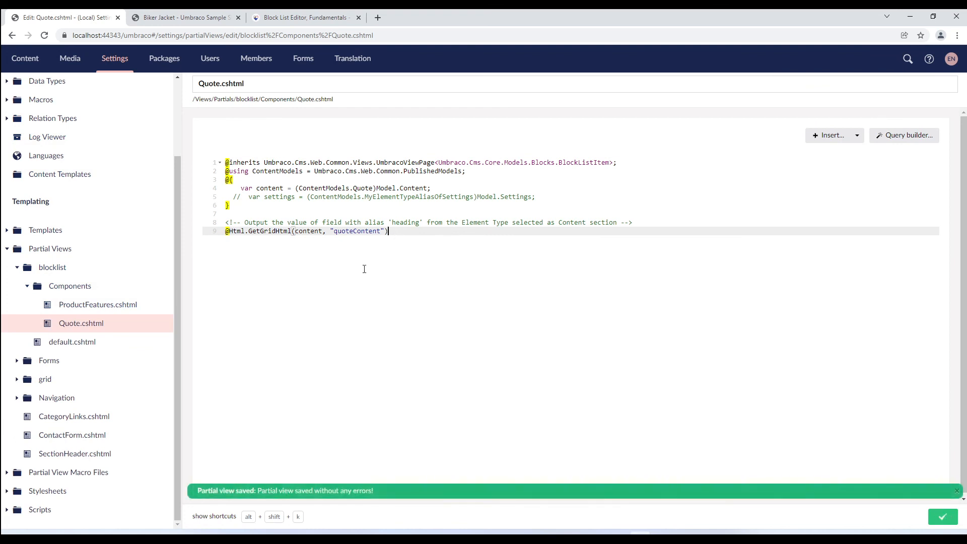
pyautogui.moveTo(137, 334)
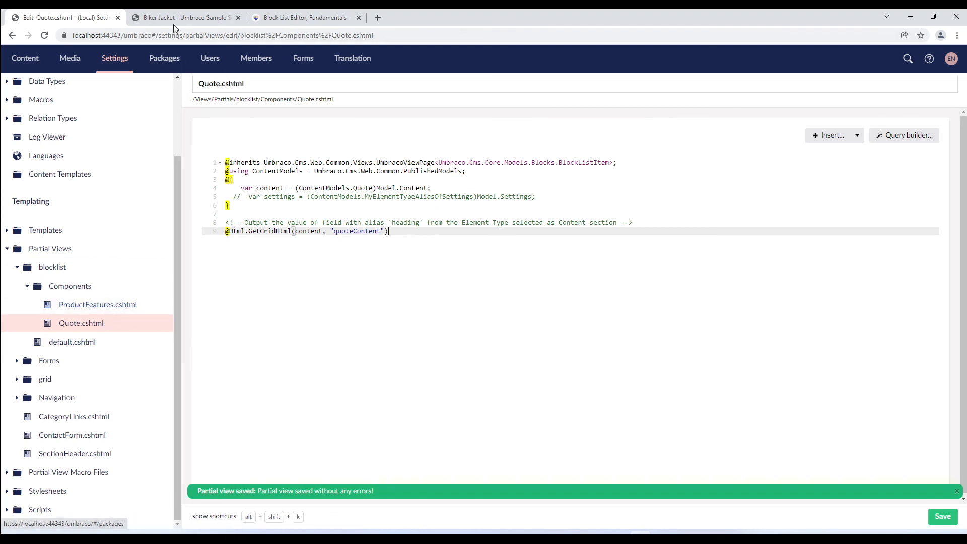
# Reload the live Biker Jacket page and scroll to check the quote and feature blocks.
pyautogui.click(185, 17)
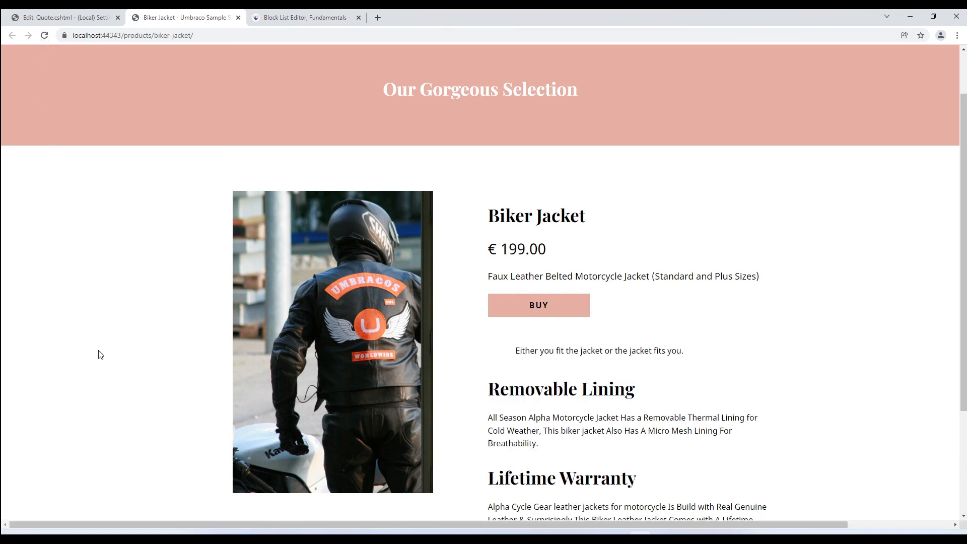
pyautogui.scroll(-3)
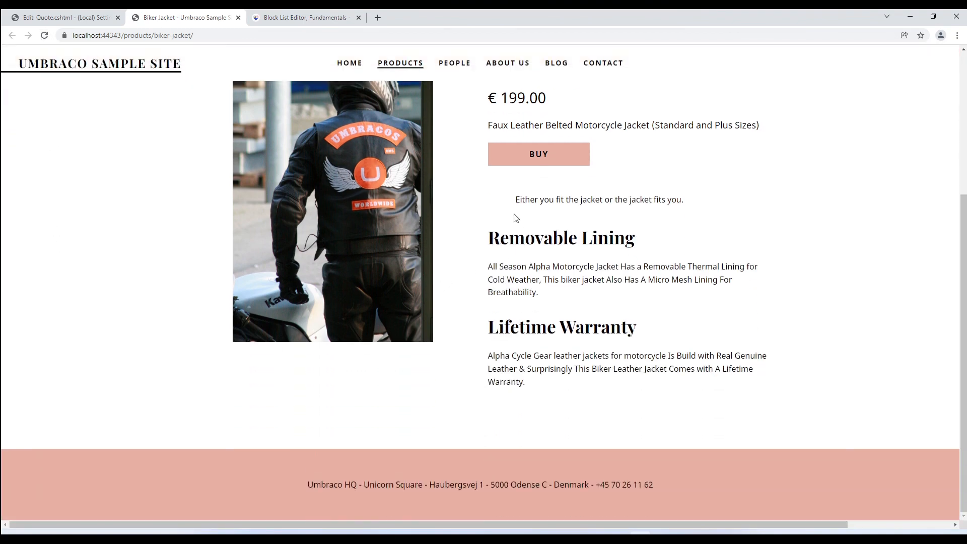
pyautogui.moveTo(561, 336)
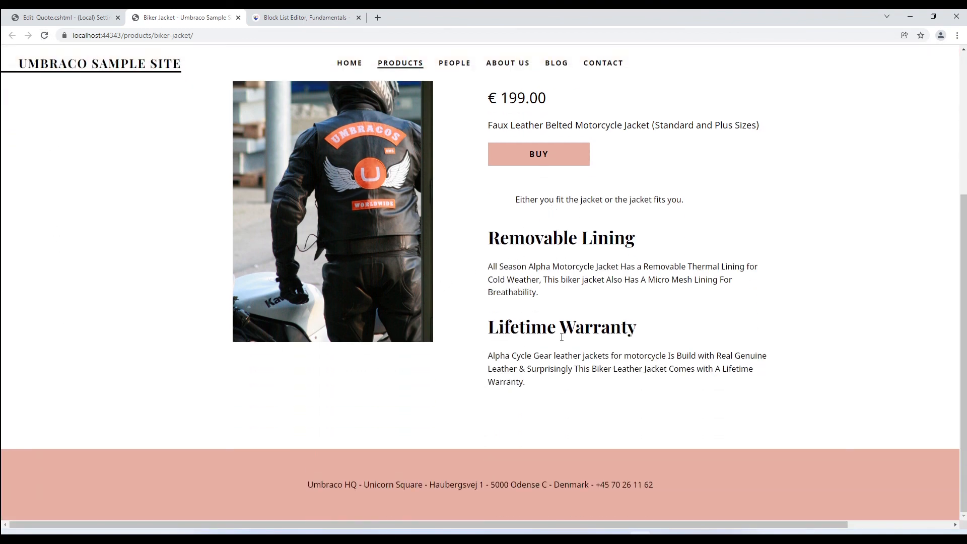
pyautogui.moveTo(563, 347)
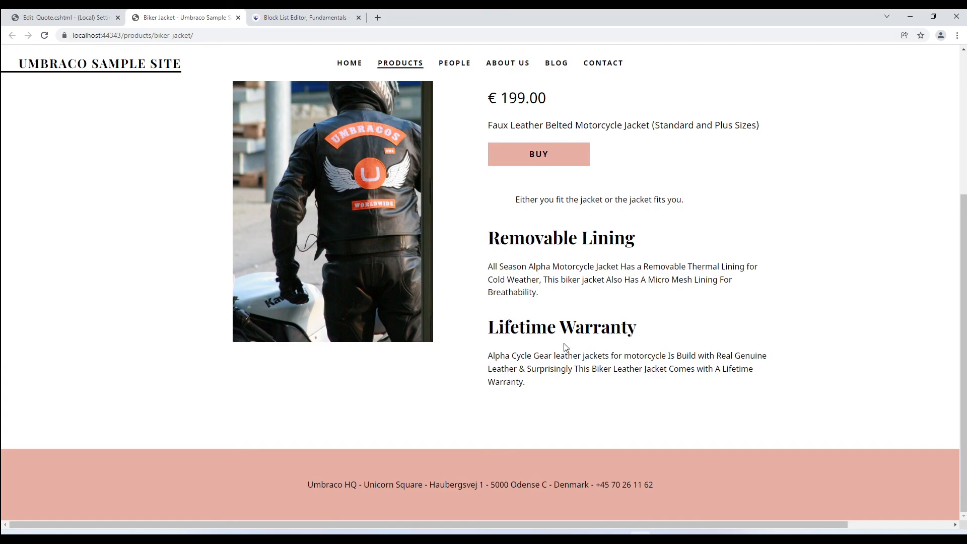